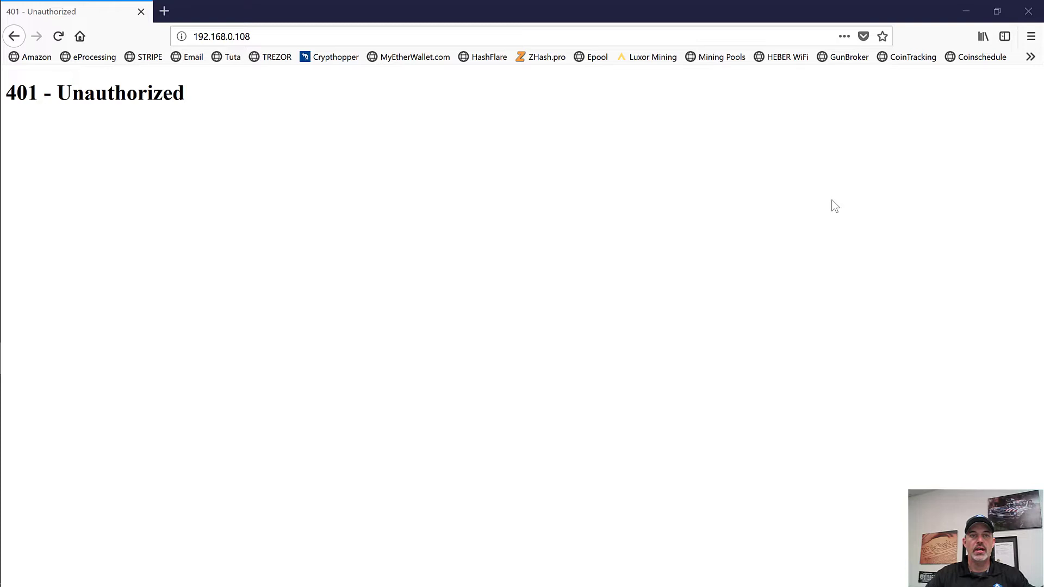
Step: Reload 192.168.0.108 and log in to the Antminer as root with its password
left_click(264, 37)
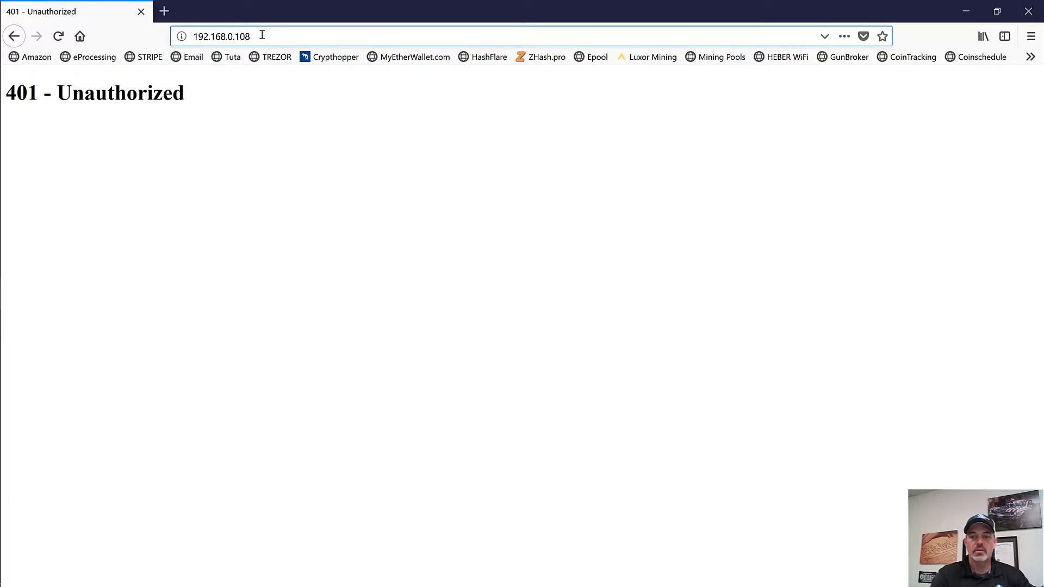
key("Return")
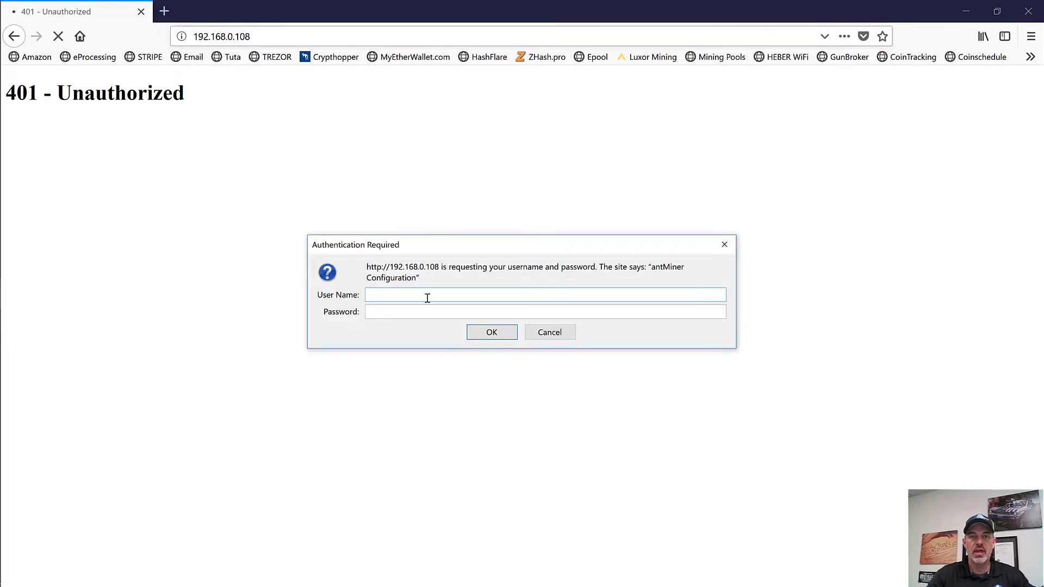
type("r")
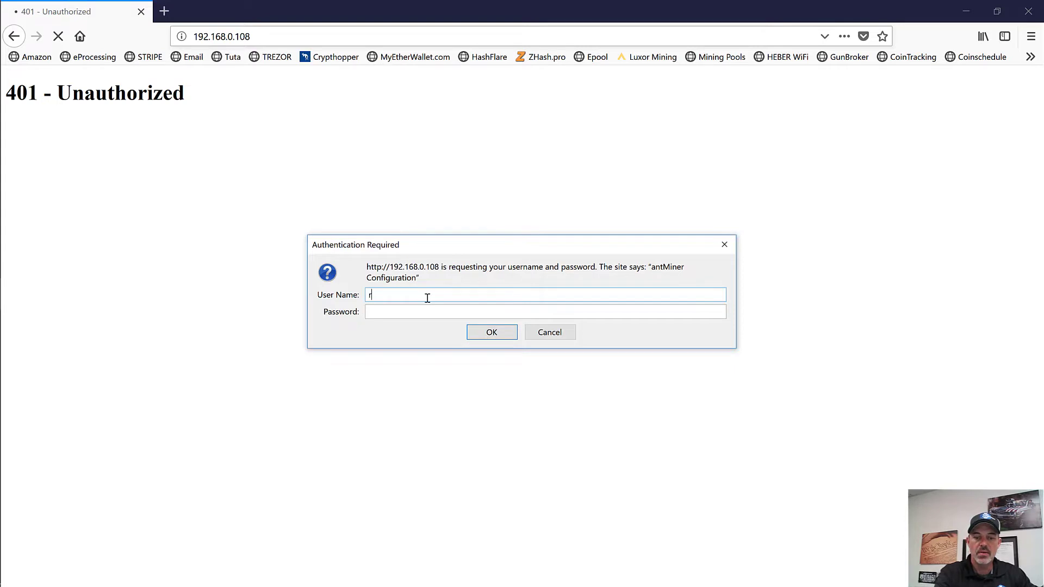
type("oot")
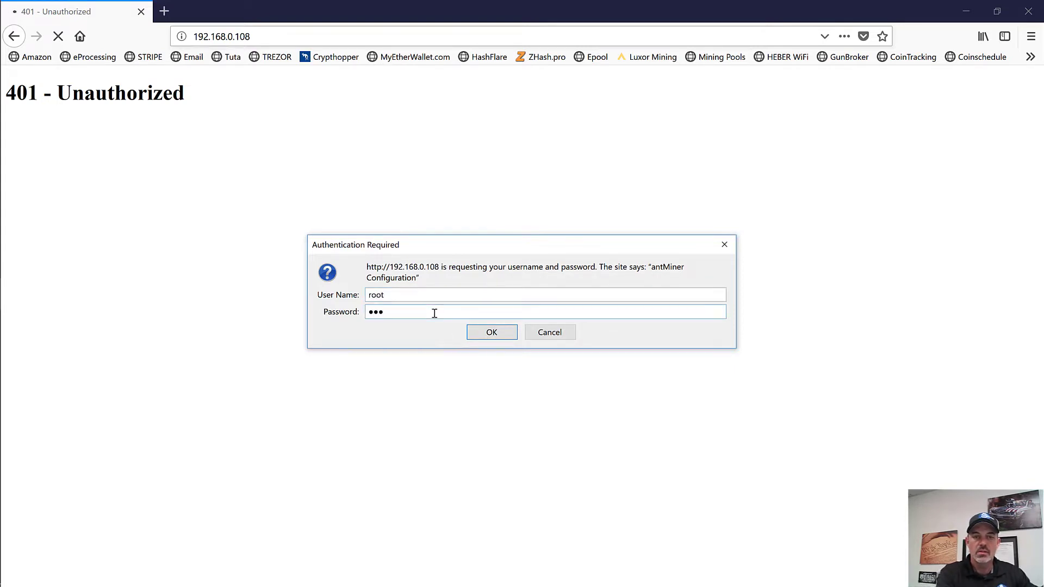
type("•")
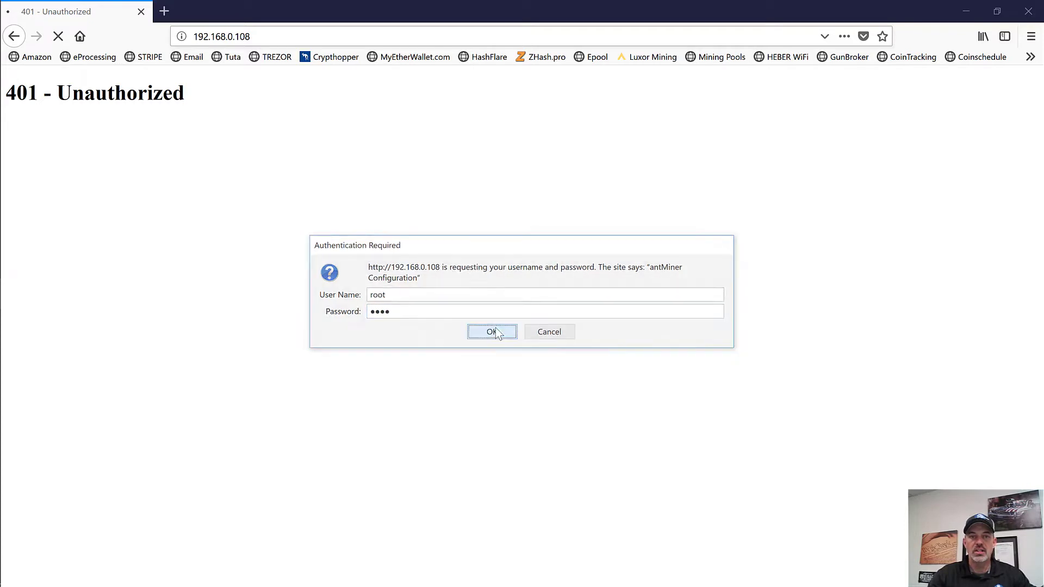
left_click(491, 331)
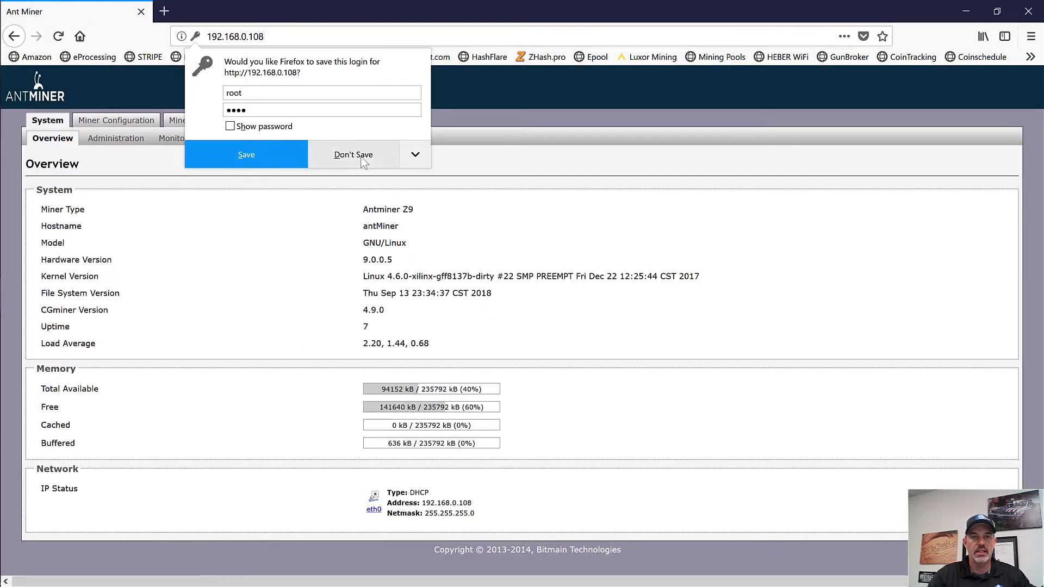
Step: Decline Firefox's offer to save the Antminer login
left_click(354, 154)
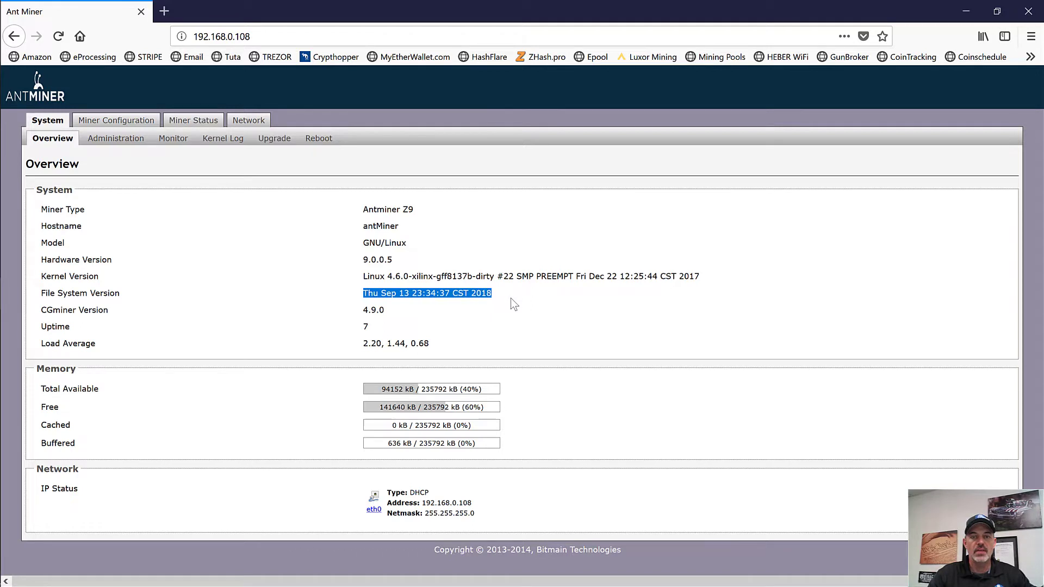
mouse_move(410, 304)
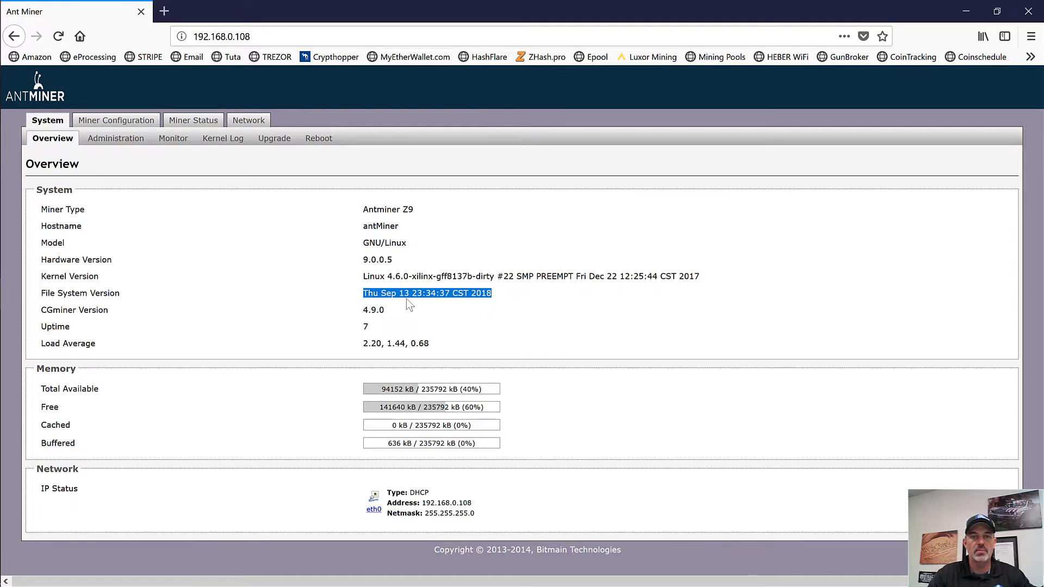
mouse_move(167, 223)
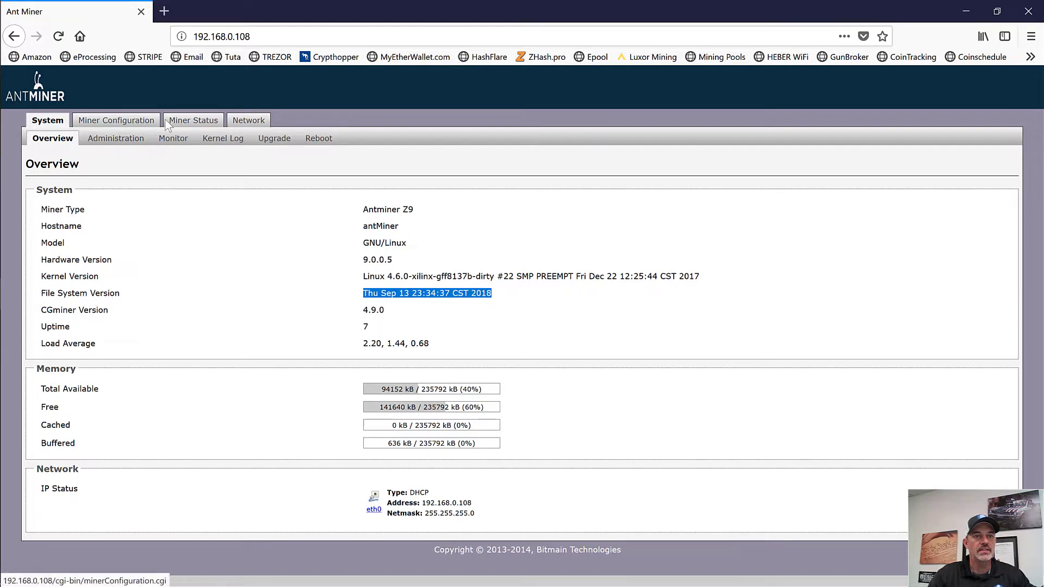
Step: View Miner Status: about 42 KSol/s across three chains, three Antpool pools alive
left_click(193, 118)
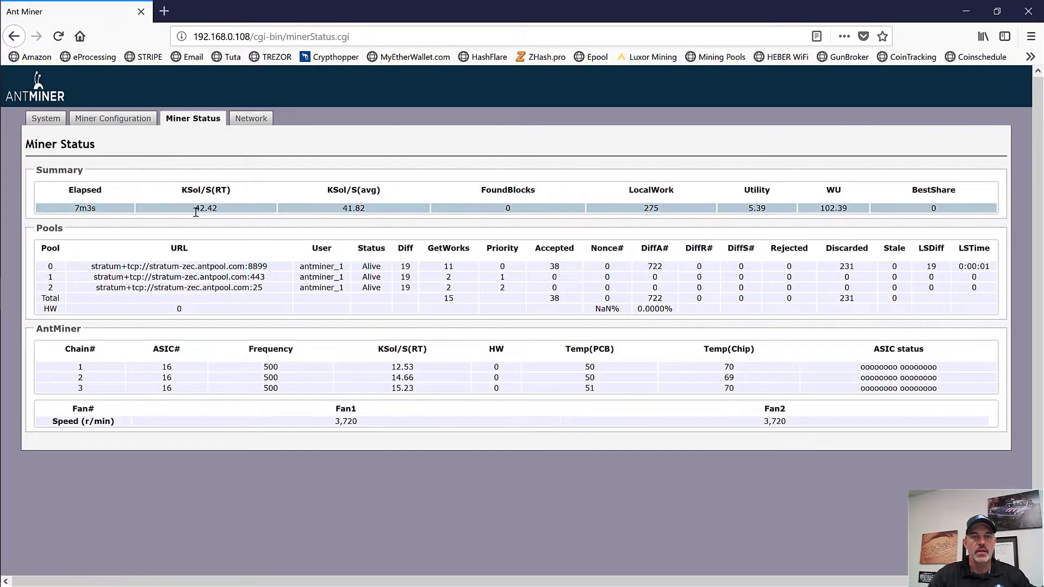
mouse_move(272, 202)
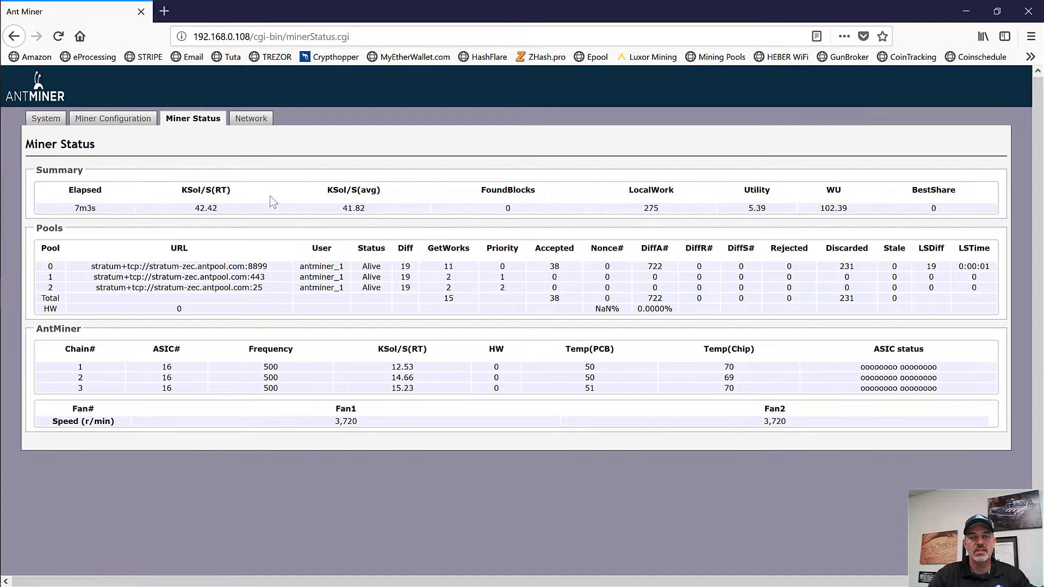
mouse_move(234, 204)
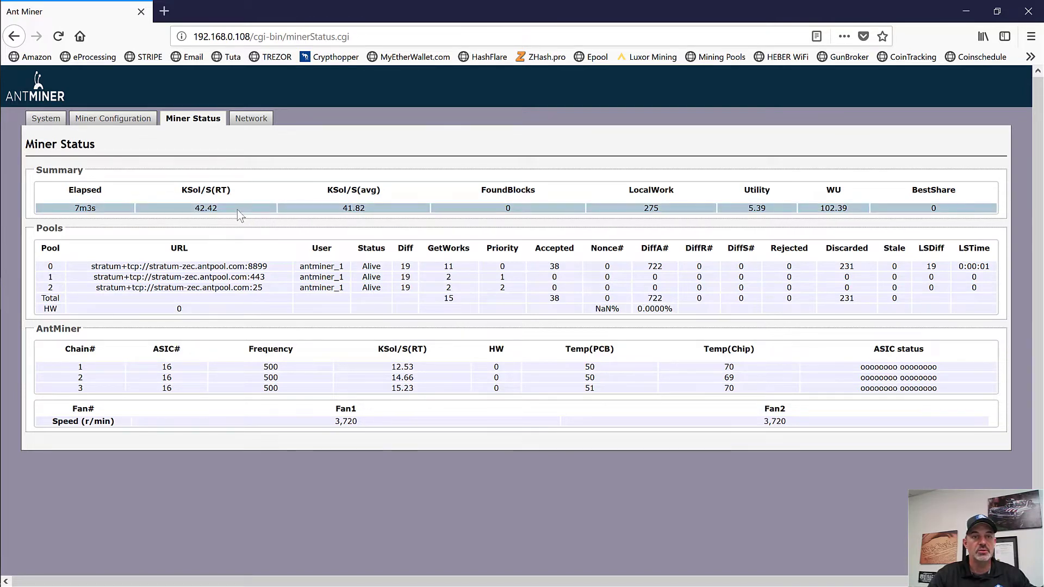
mouse_move(287, 377)
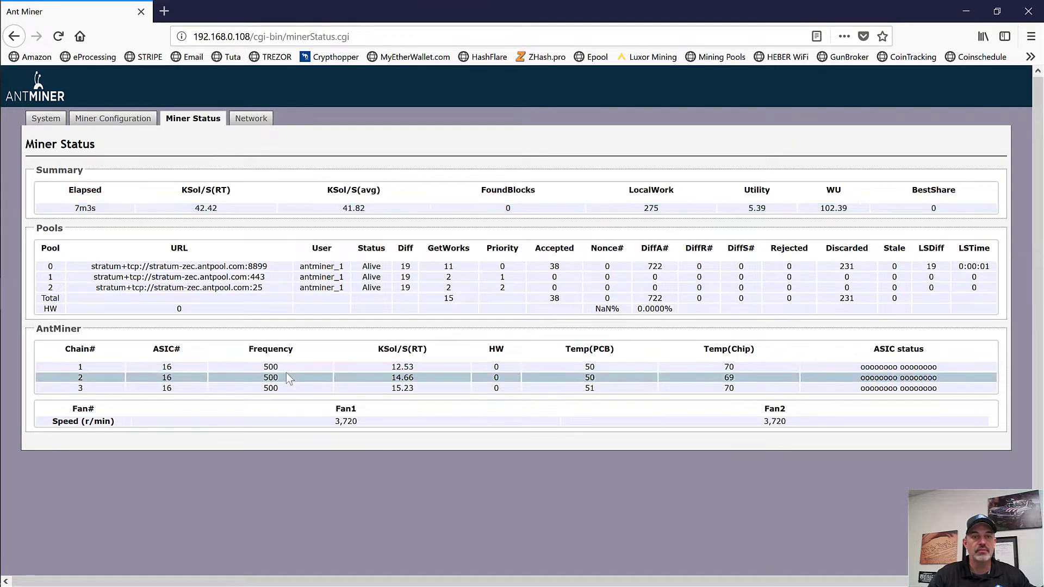
mouse_move(224, 259)
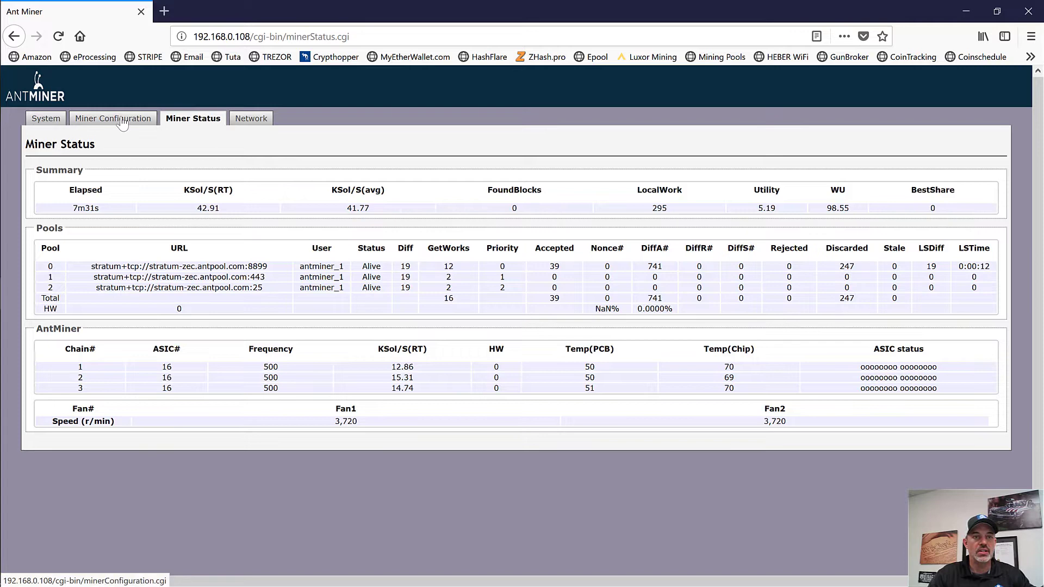
Step: Go to Miner Configuration's Advanced Settings, where Mode offers Balance and Turbo
left_click(112, 117)
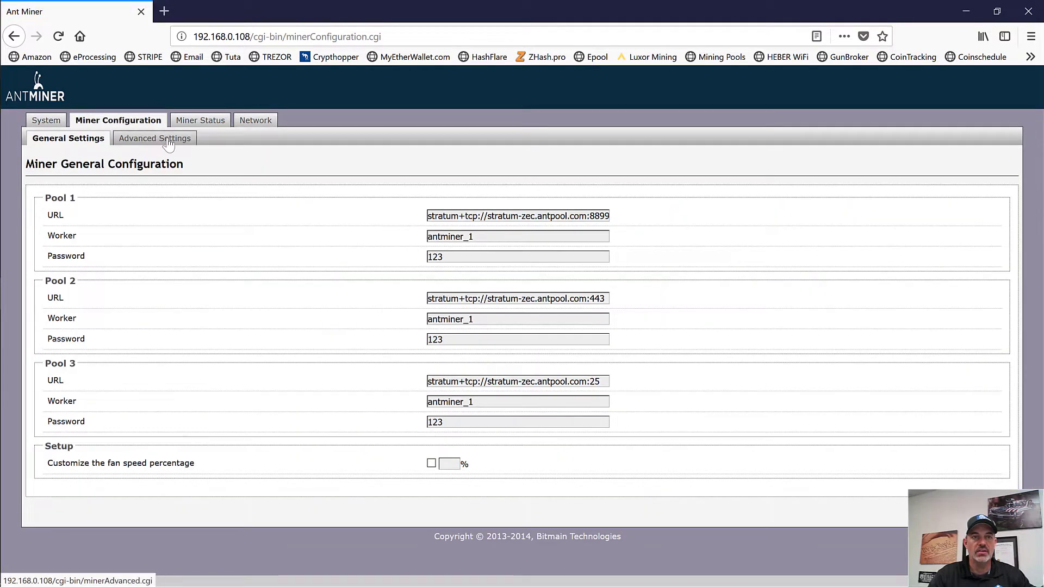
left_click(155, 138)
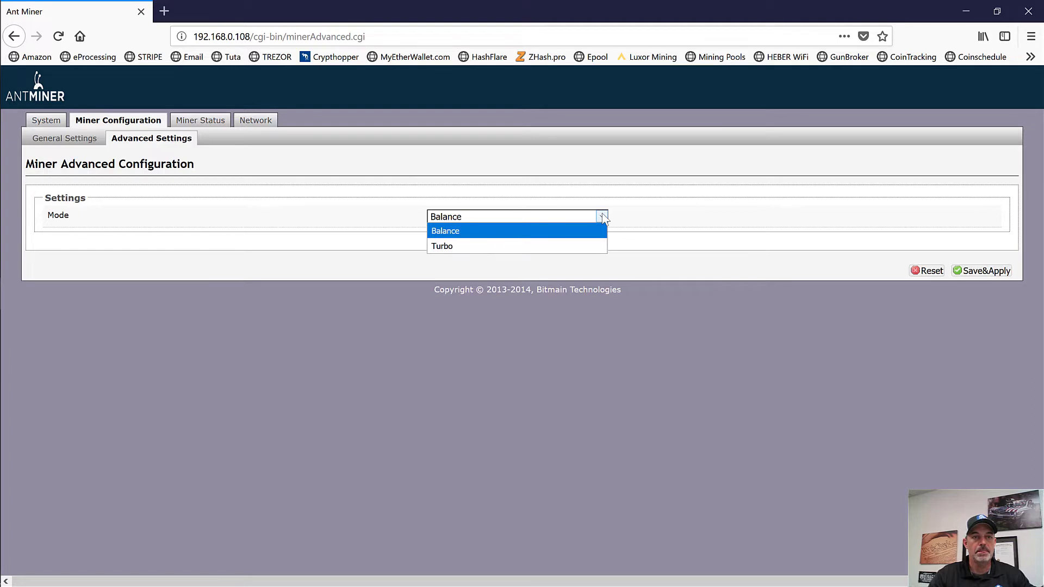
mouse_move(441, 246)
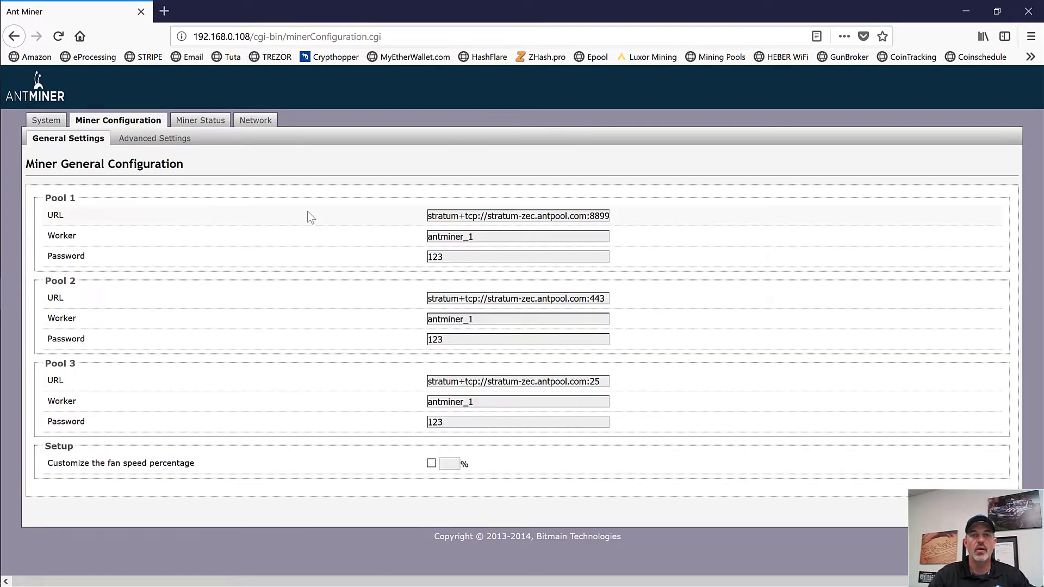
mouse_move(320, 218)
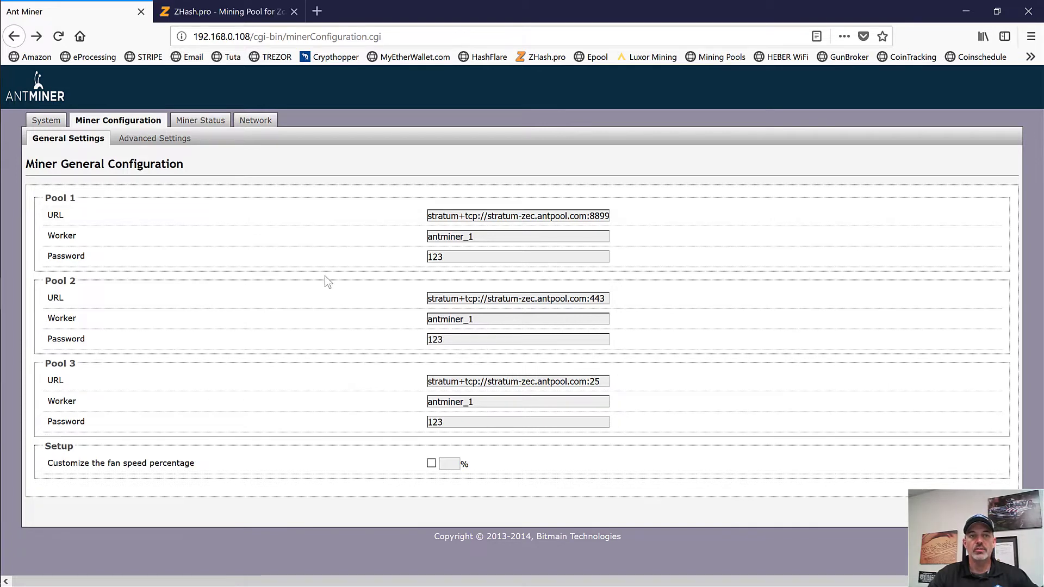
mouse_move(64, 198)
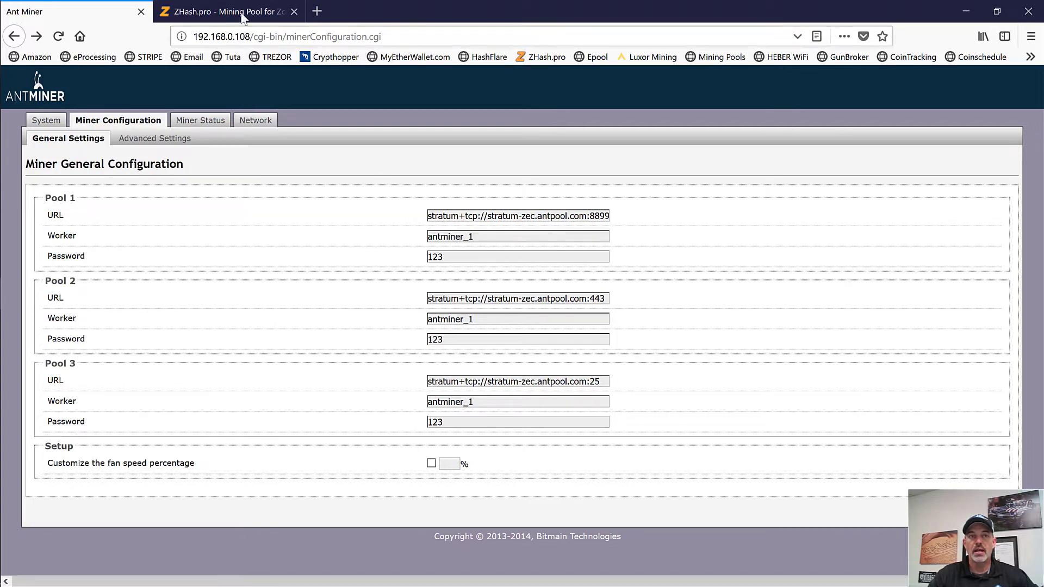
Step: Switch to the ZHash.pro tab and choose the Zcash pool from the coin list
left_click(226, 11)
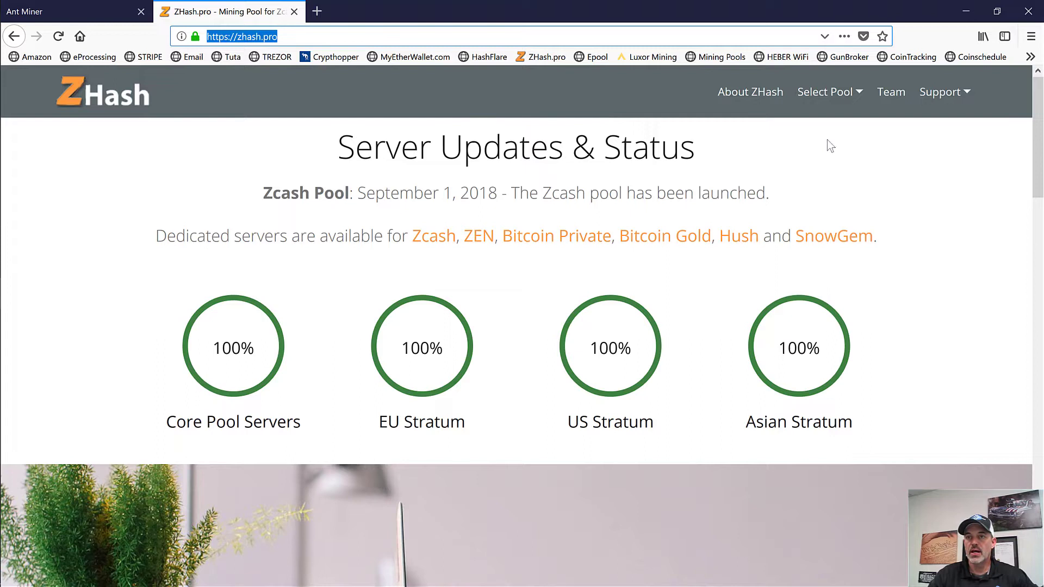
mouse_move(537, 121)
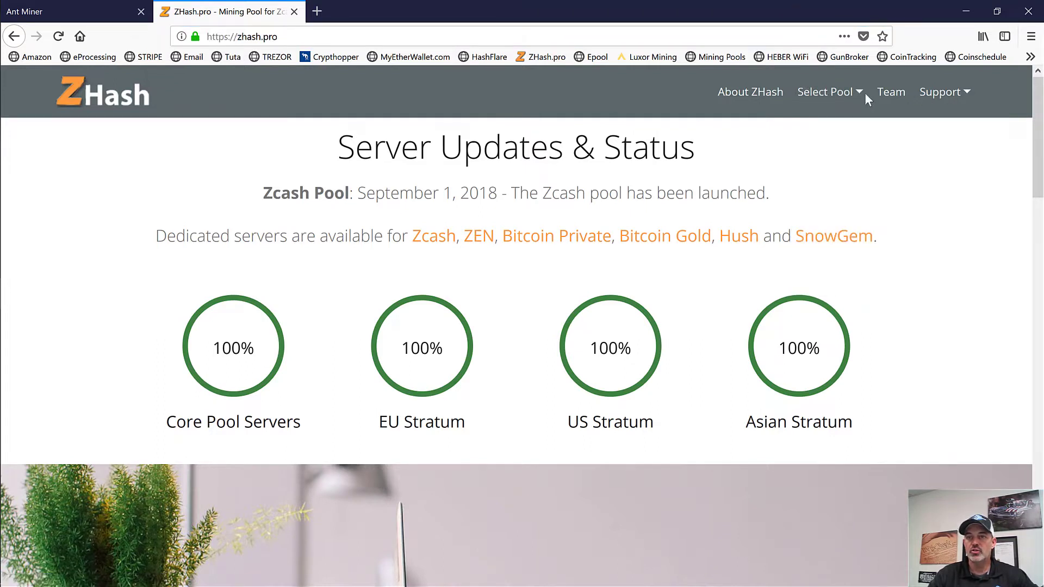
left_click(824, 91)
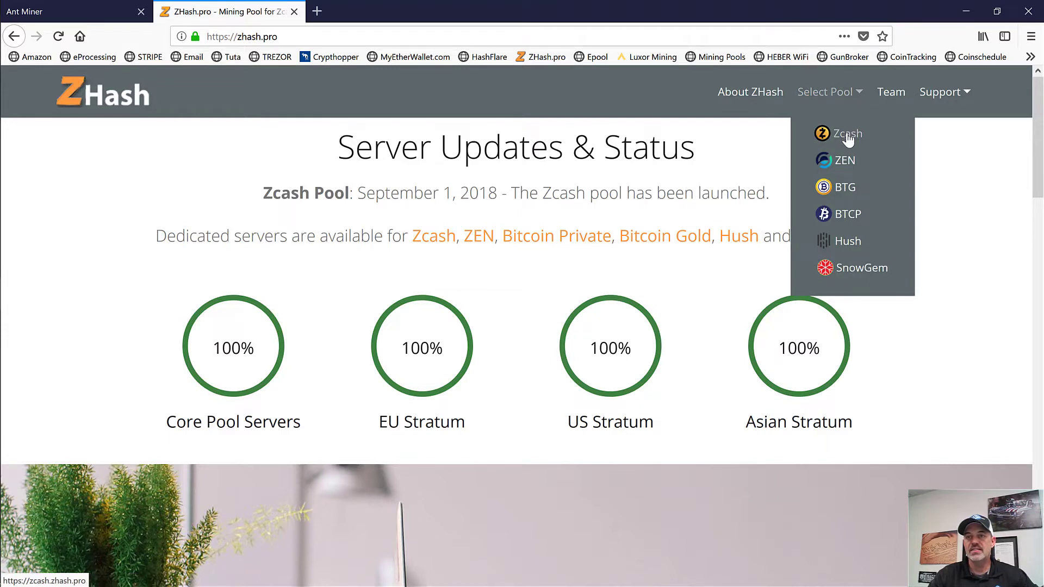
mouse_move(850, 165)
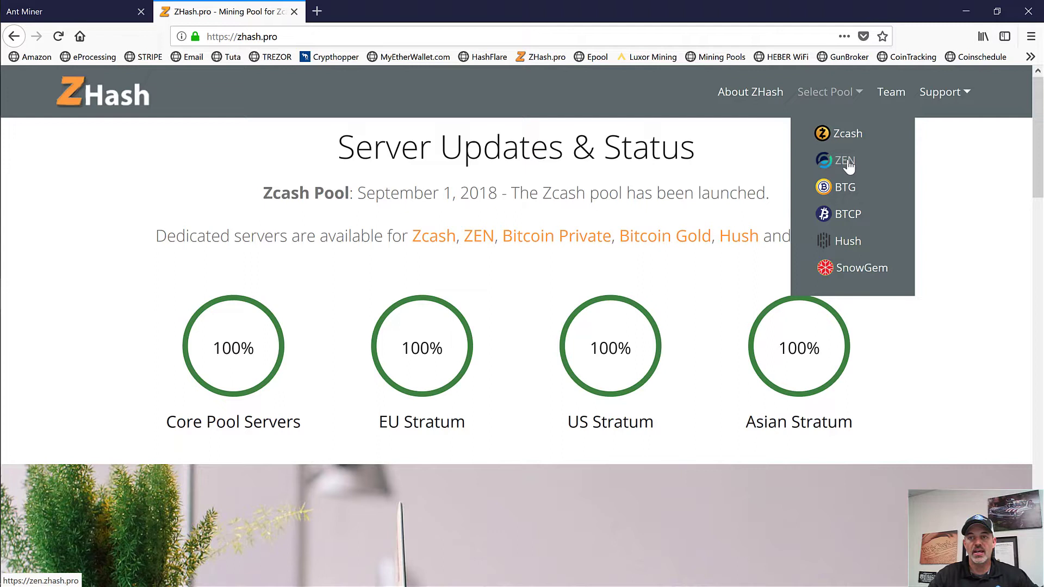
mouse_move(847, 133)
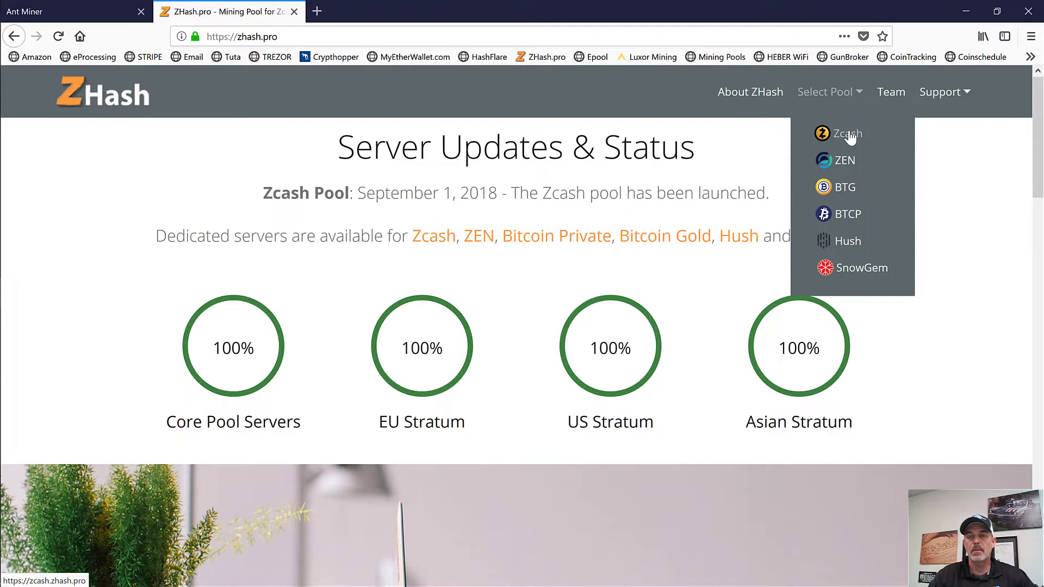
left_click(847, 132)
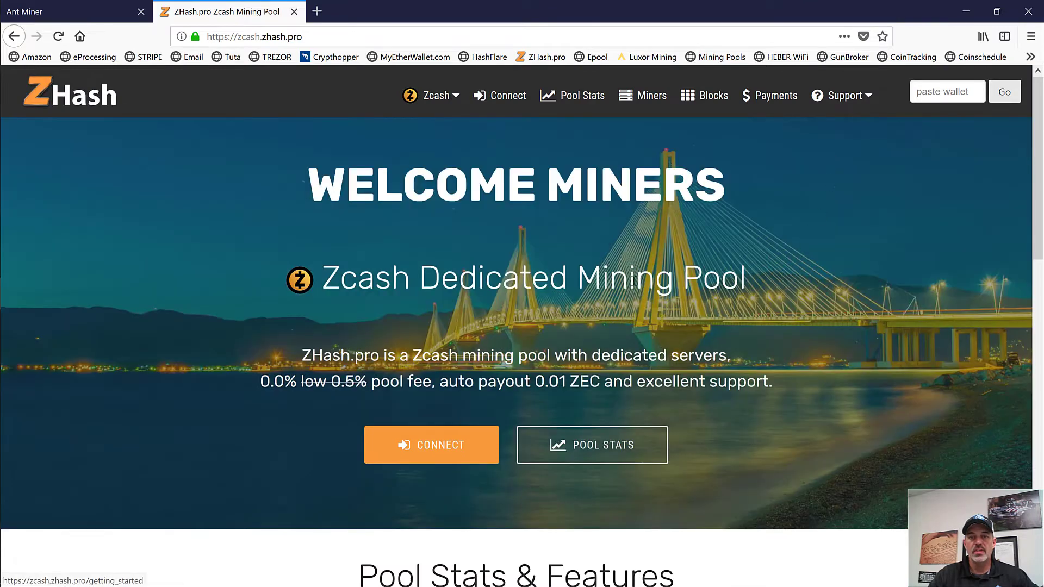
Step: View How to Connect for USA servers us1.zhash.pro on ports 6057–6060, noting the ASIC row
left_click(431, 445)
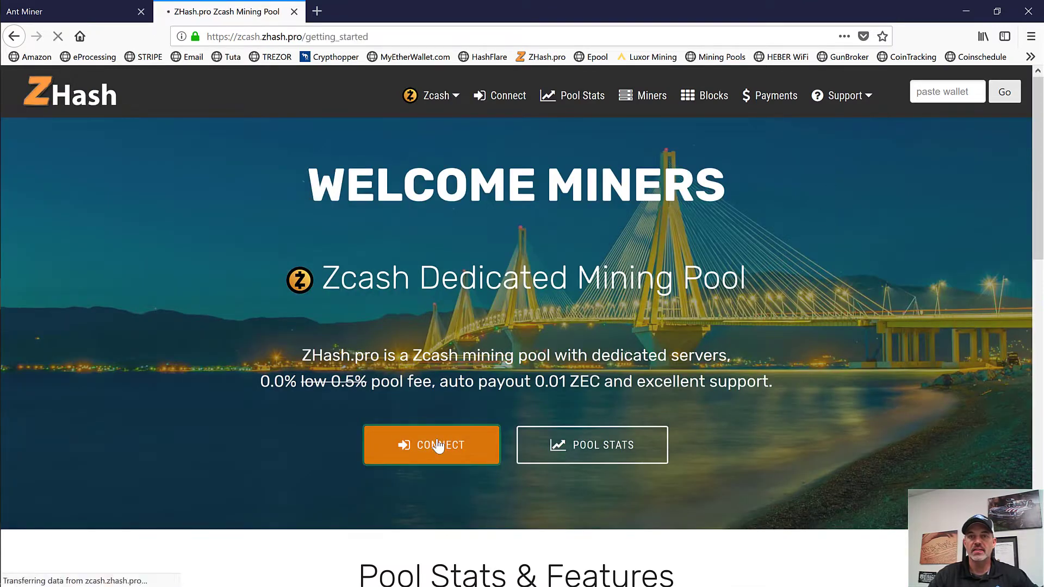
left_click(431, 444)
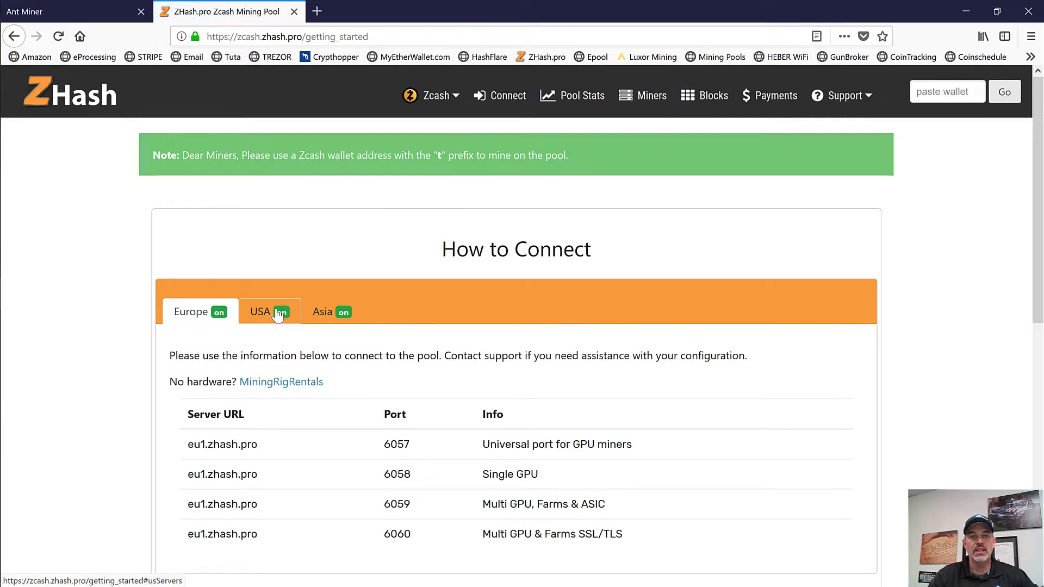
left_click(270, 312)
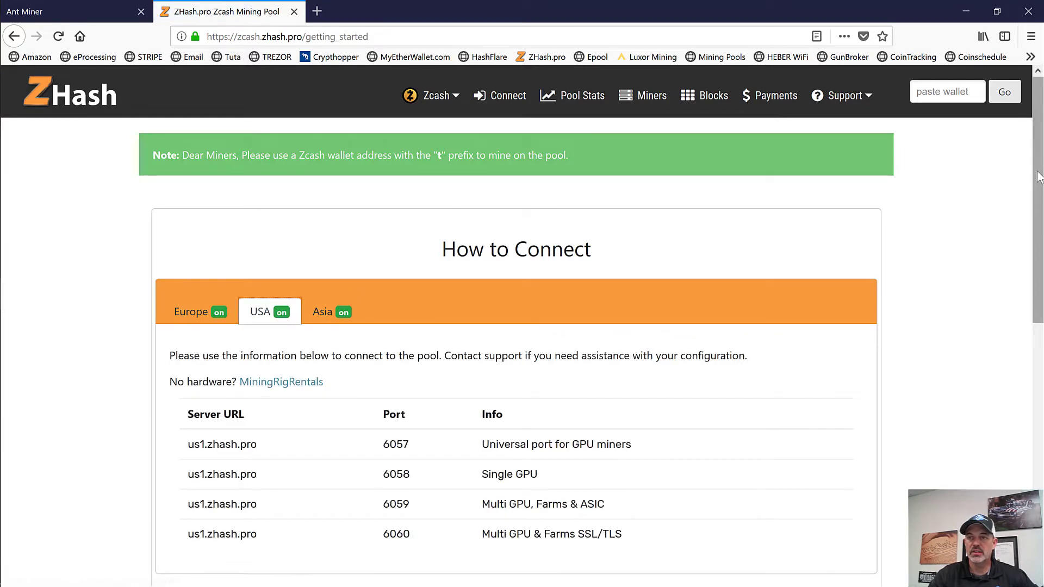
scroll("down", 3)
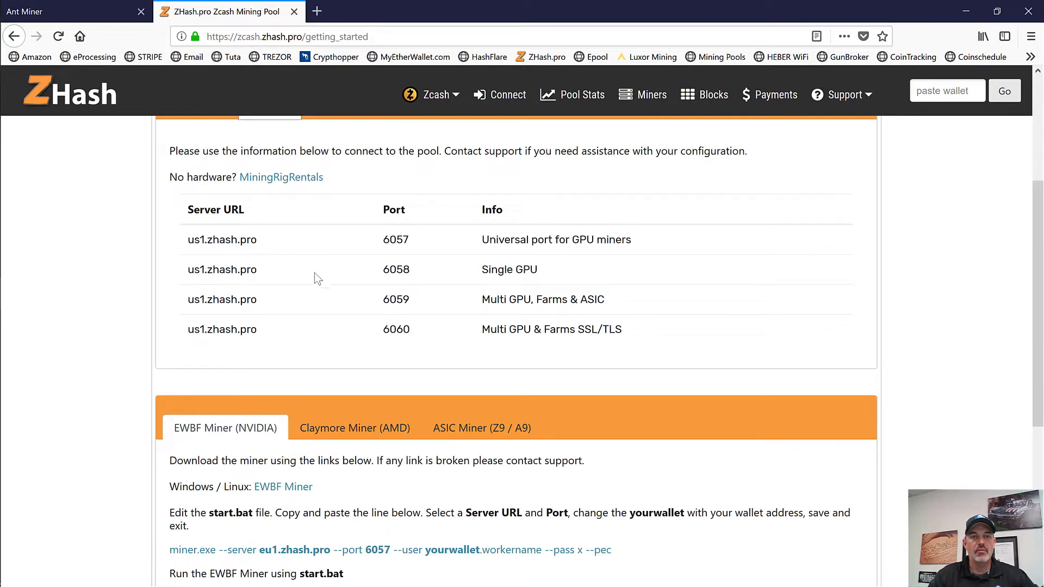
double_click(594, 299)
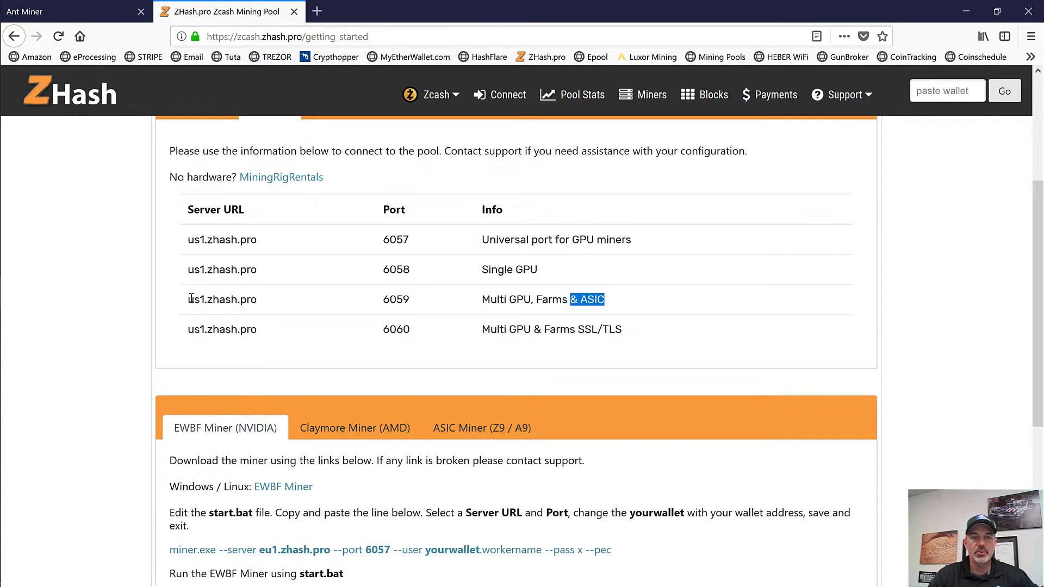
scroll("down", 3)
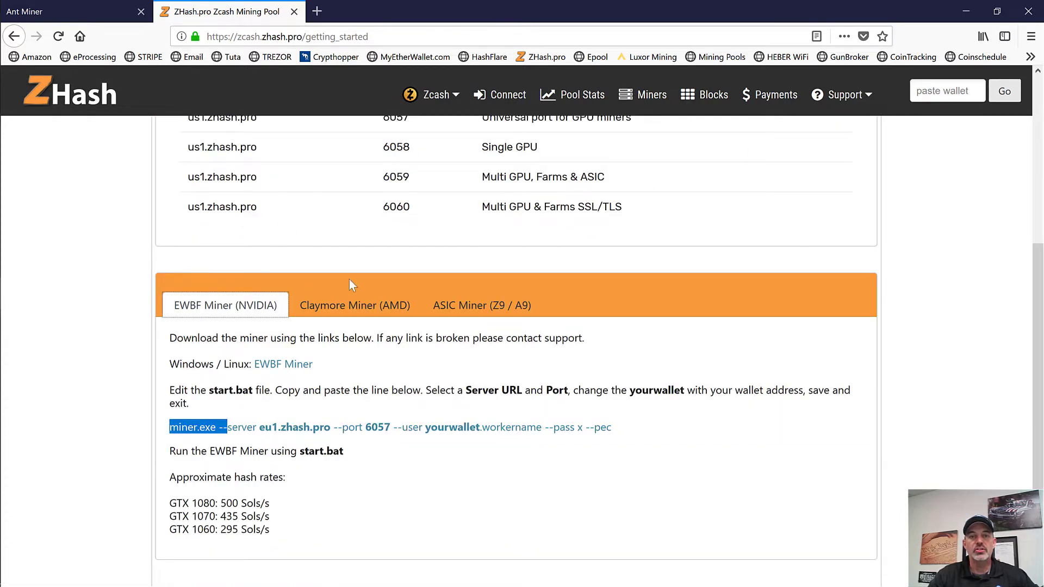
Step: Show the ASIC Miner (Z9 / A9) instructions and copy stratum+tcp://us1.zhash.pro:6059
left_click(481, 305)
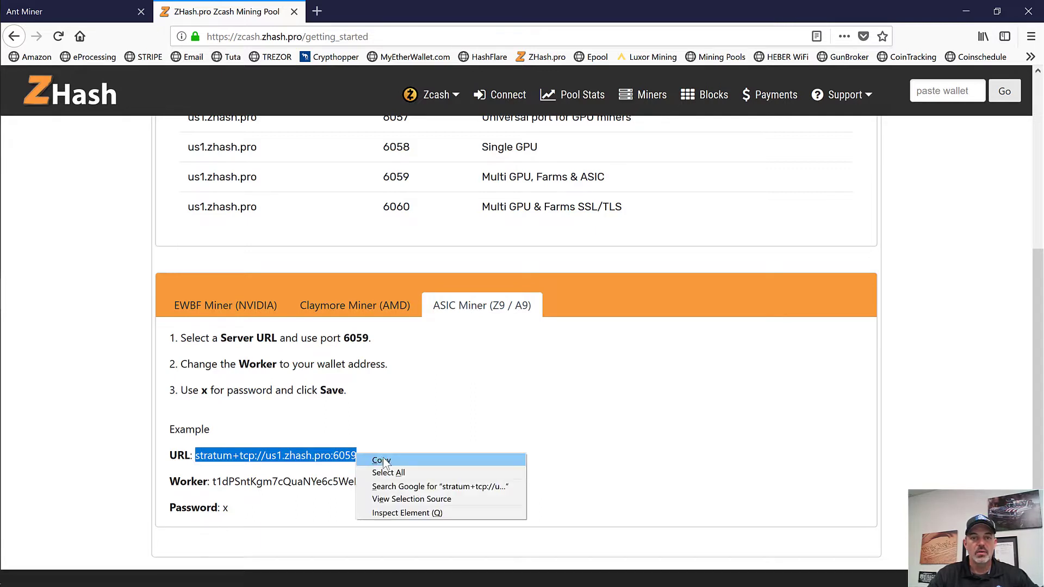
left_click(382, 460)
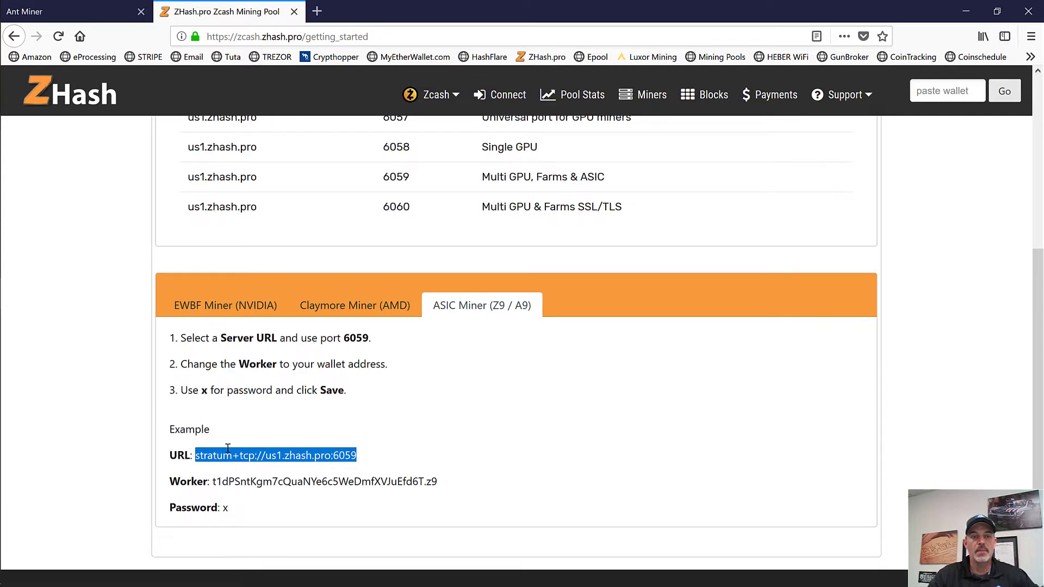
Step: Replace Pool 1's Antpool URL with stratum+tcp://us1.zhash.pro:6059
left_click(66, 11)
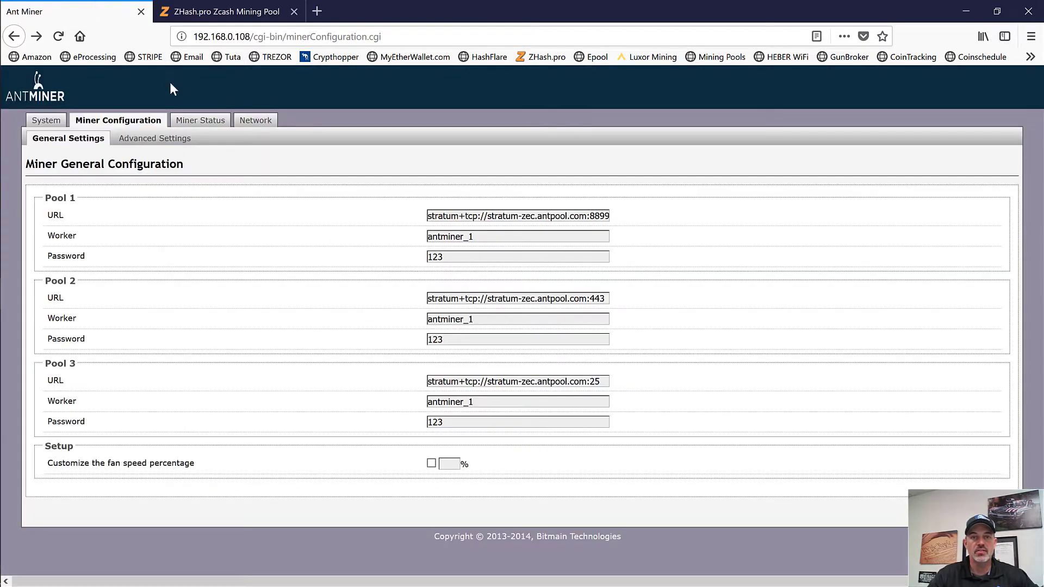
triple_click(518, 215)
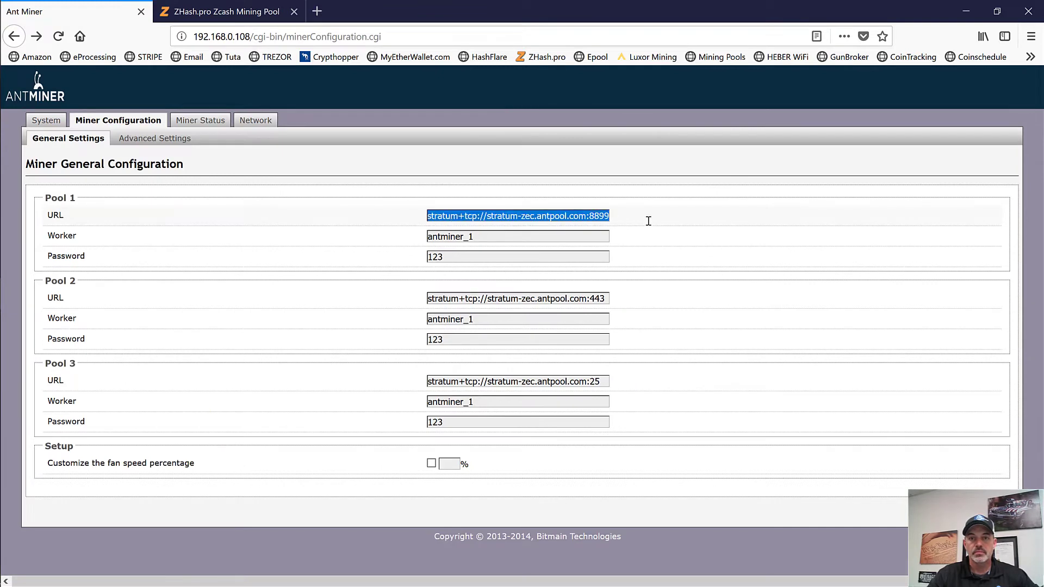
right_click(595, 216)
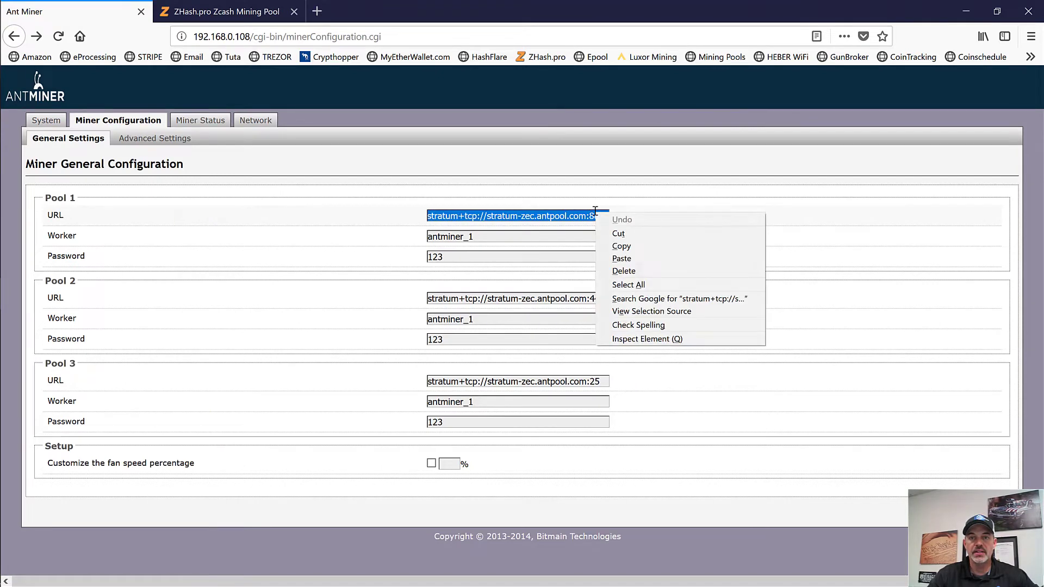
left_click(621, 259)
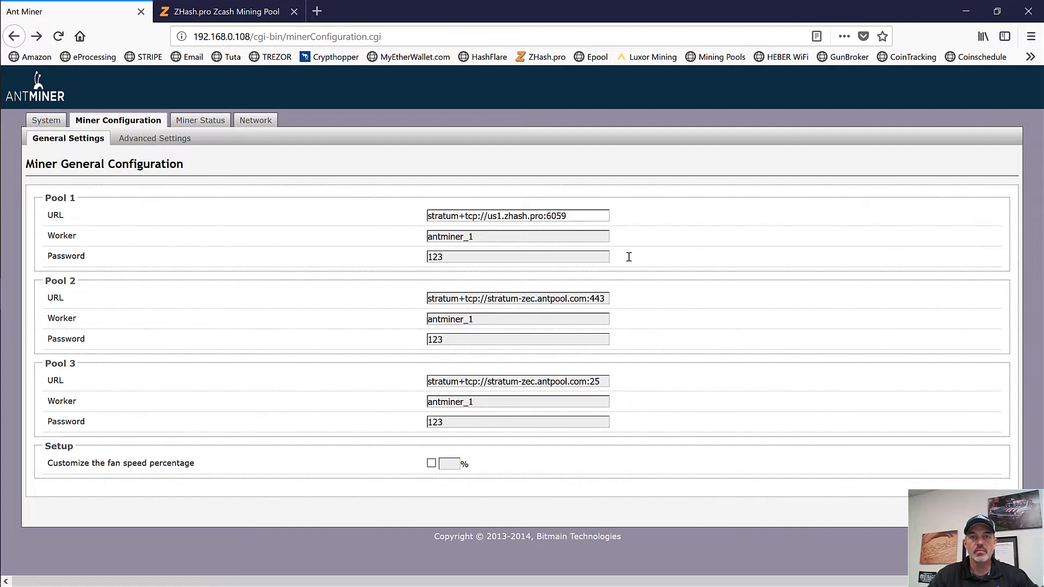
Step: Cut the old worker name antminer_1 out of Pool 1's Worker field
double_click(451, 236)
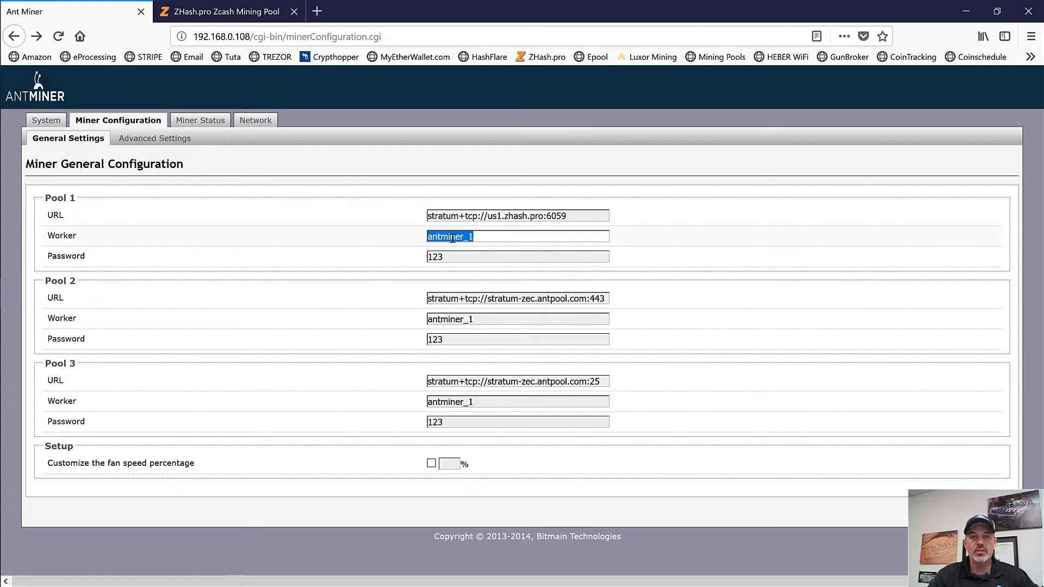
right_click(450, 236)
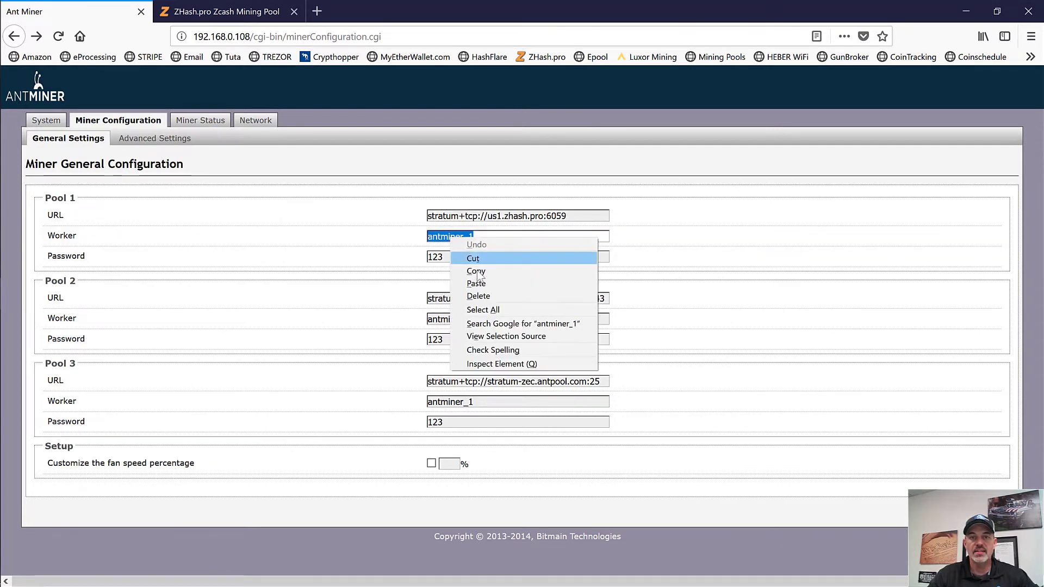
left_click(476, 283)
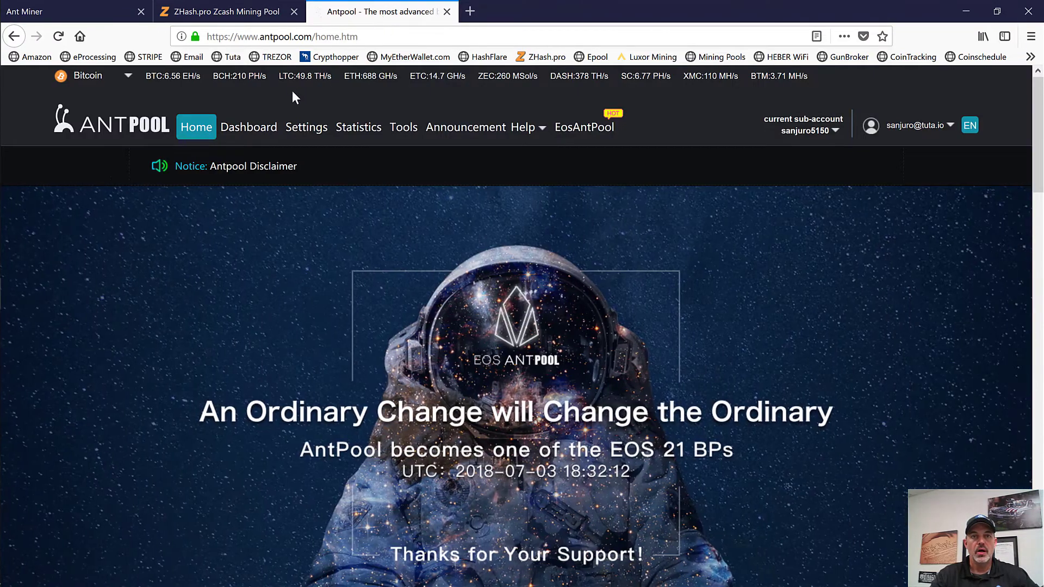
mouse_move(476, 81)
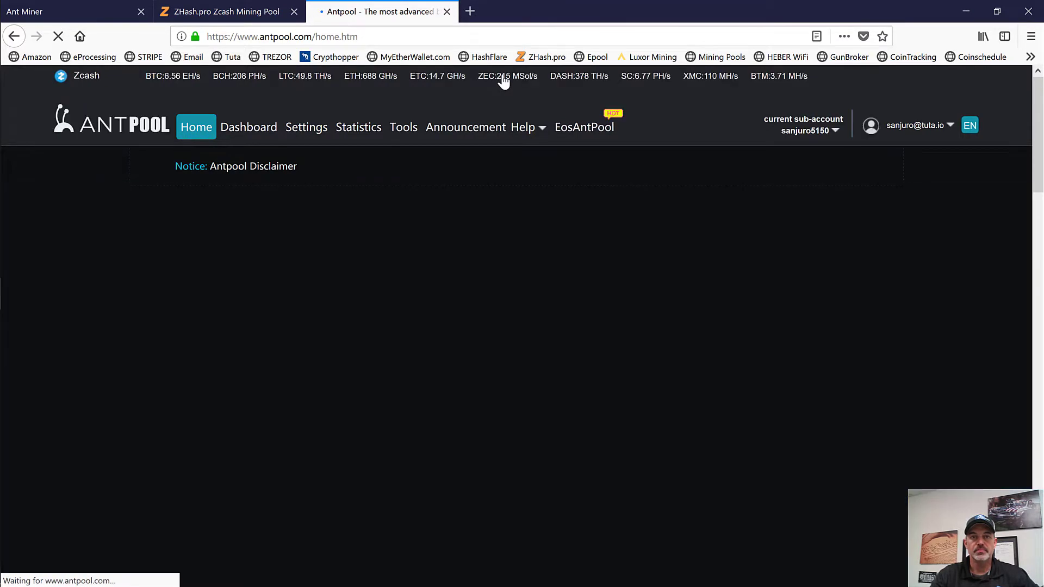
Step: In Antpool's Dashboard worker list, create a new Zcash worker named Moneta
left_click(248, 127)
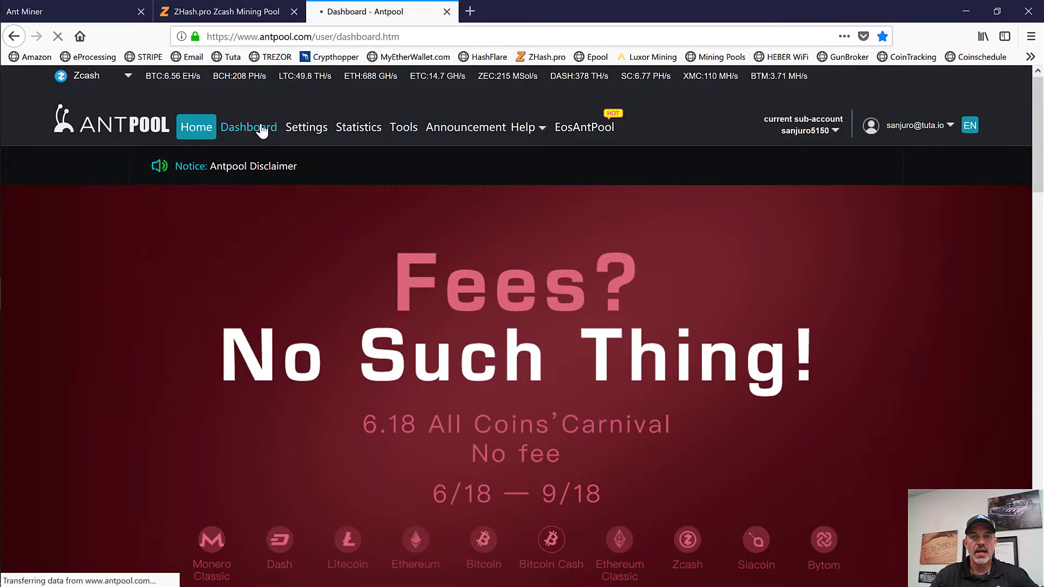
left_click(248, 127)
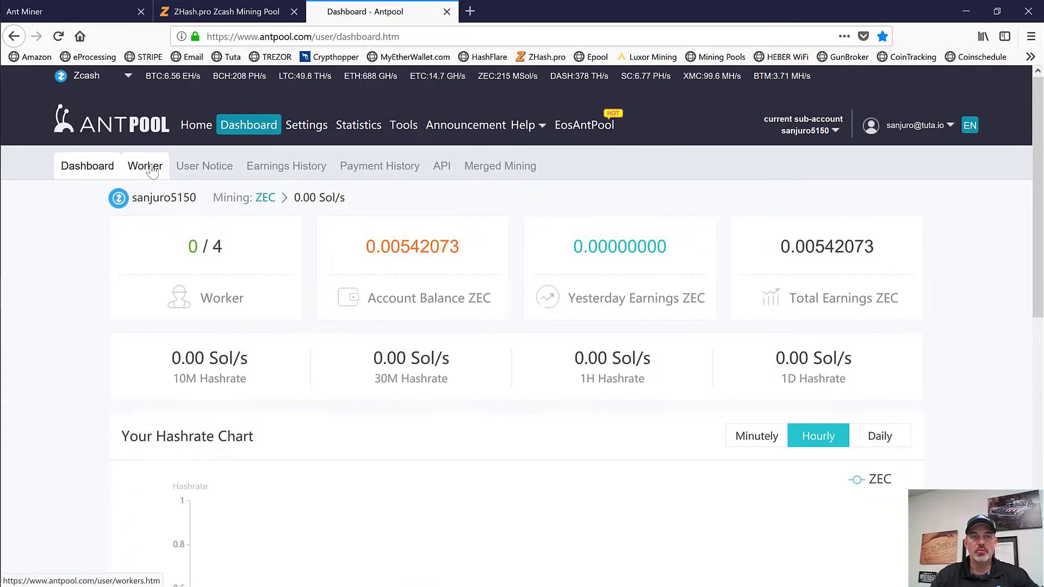
left_click(144, 166)
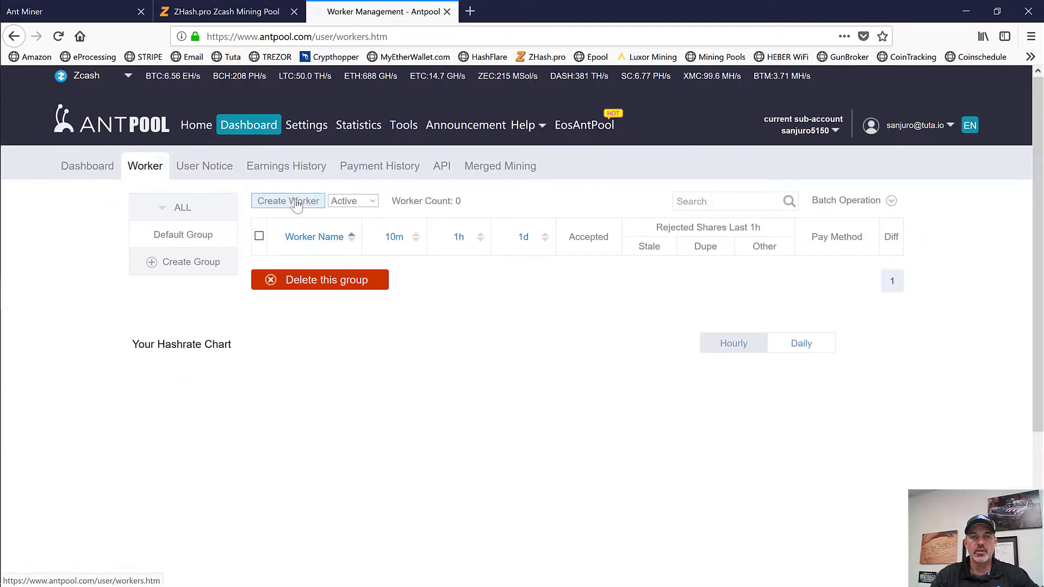
left_click(287, 200)
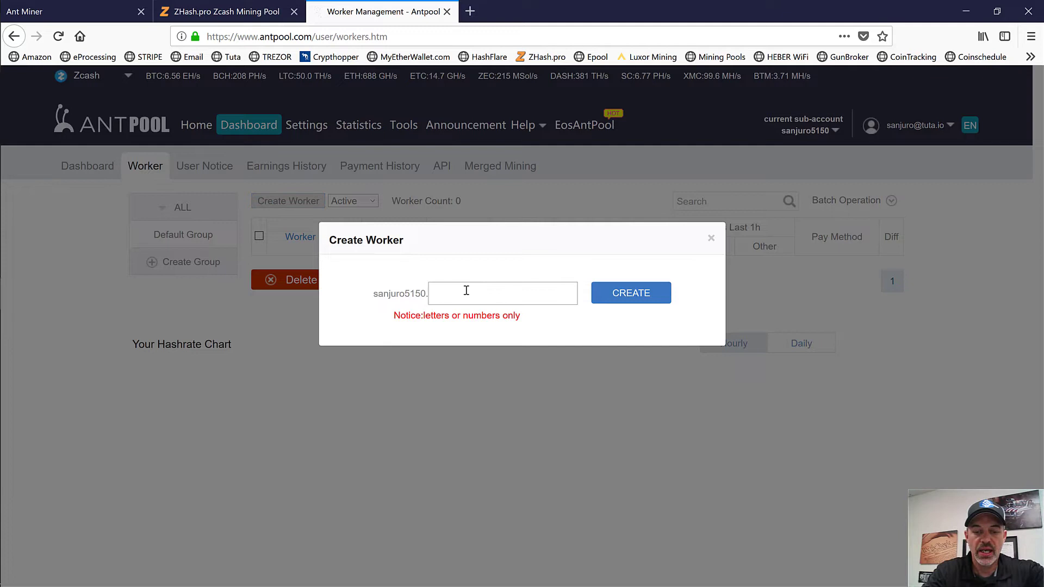
type("Moneta")
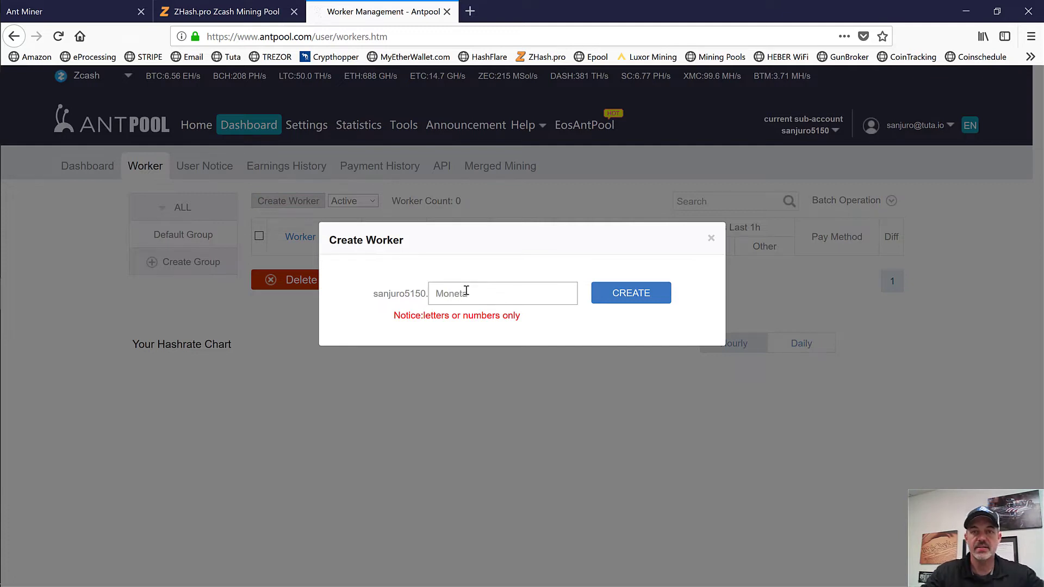
left_click(630, 292)
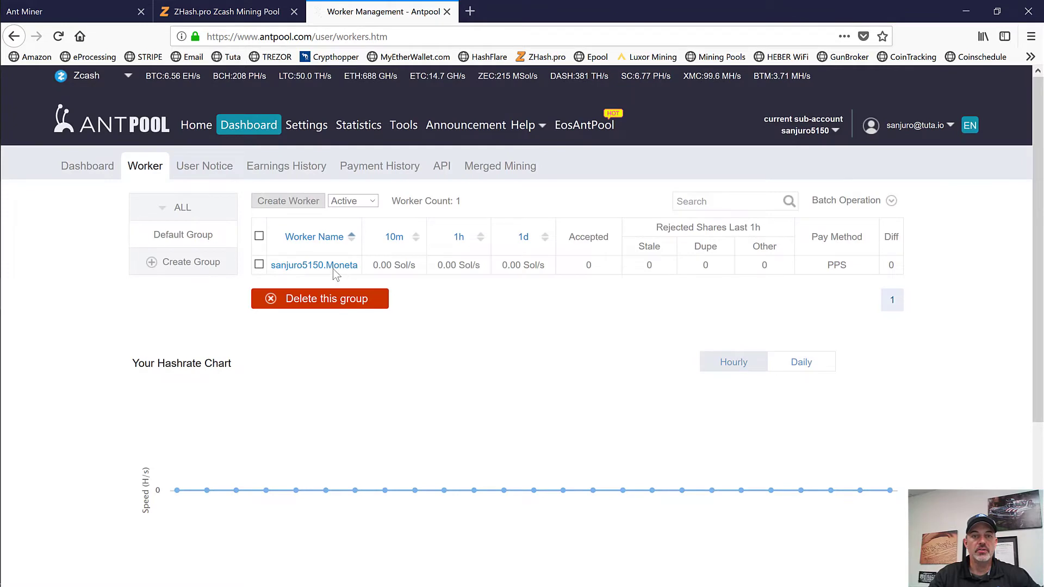
mouse_move(137, 30)
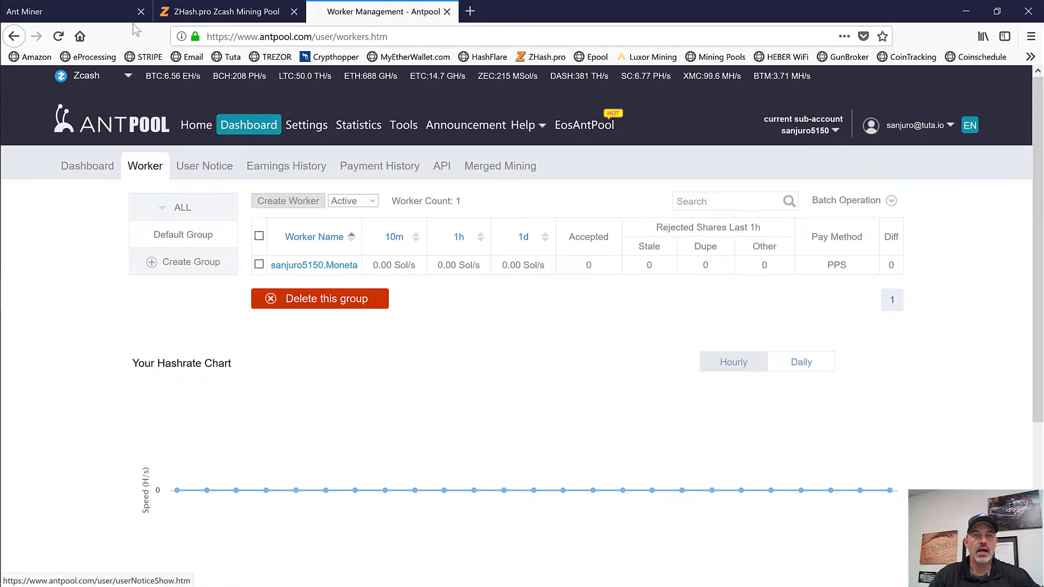
left_click(73, 11)
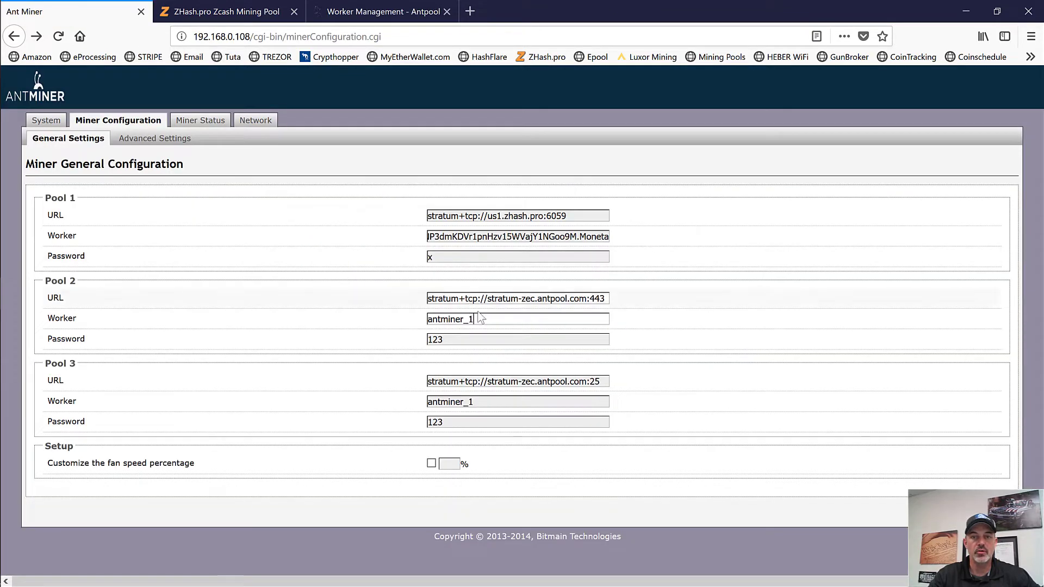
right_click(449, 319)
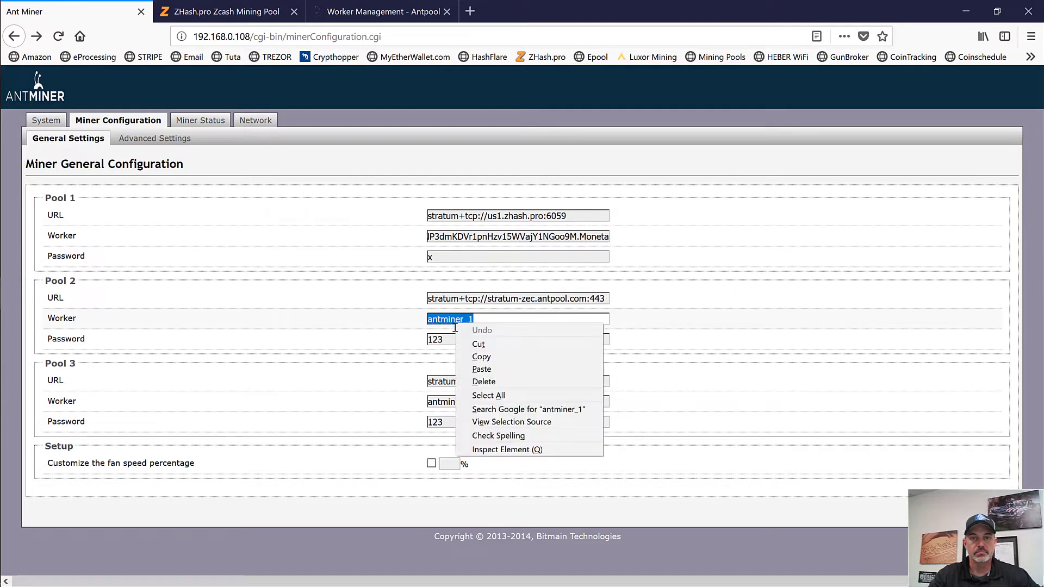
left_click(482, 368)
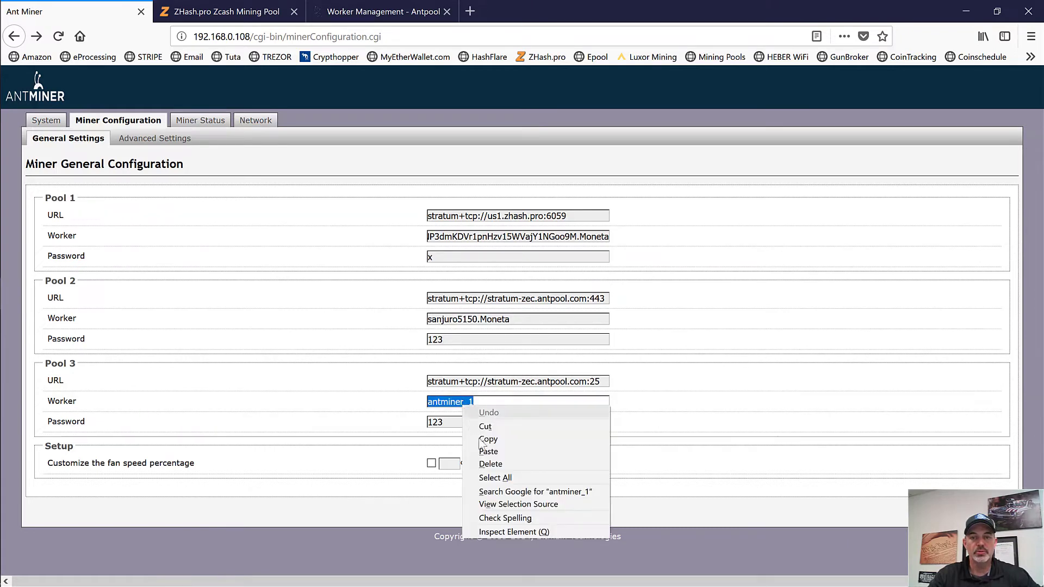
left_click(488, 451)
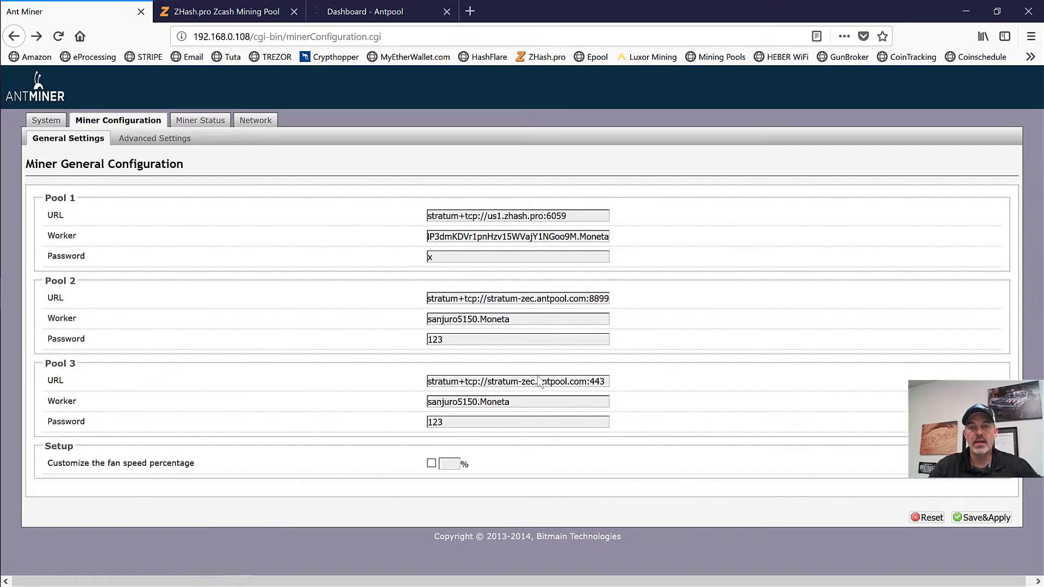
mouse_move(112, 223)
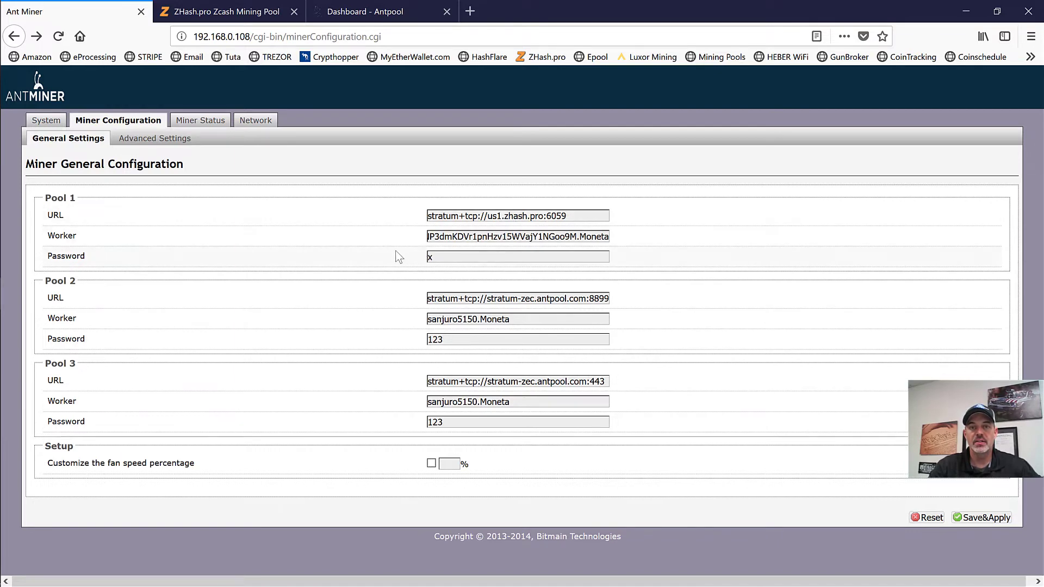
mouse_move(816, 273)
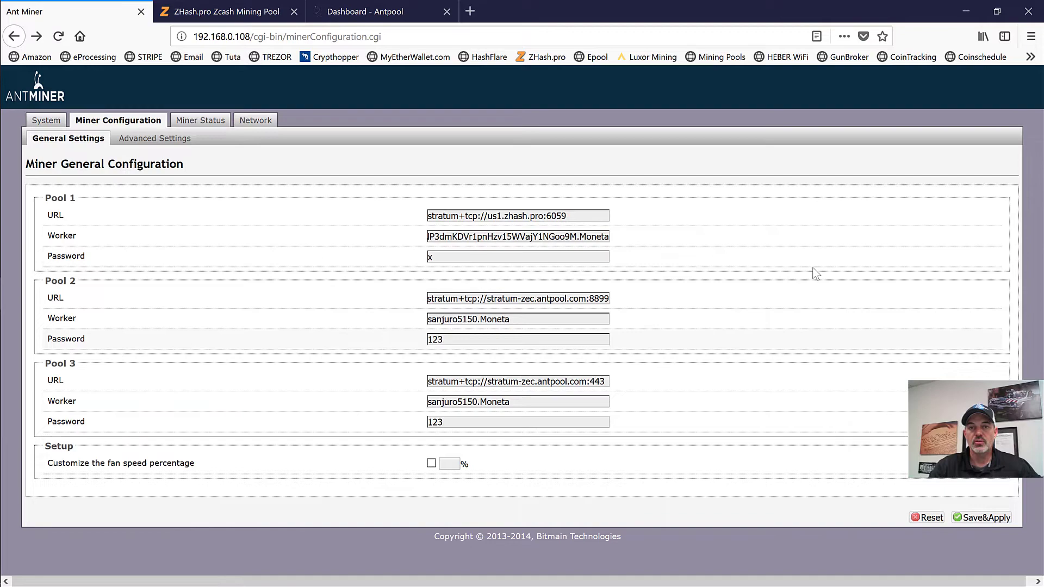
mouse_move(520, 247)
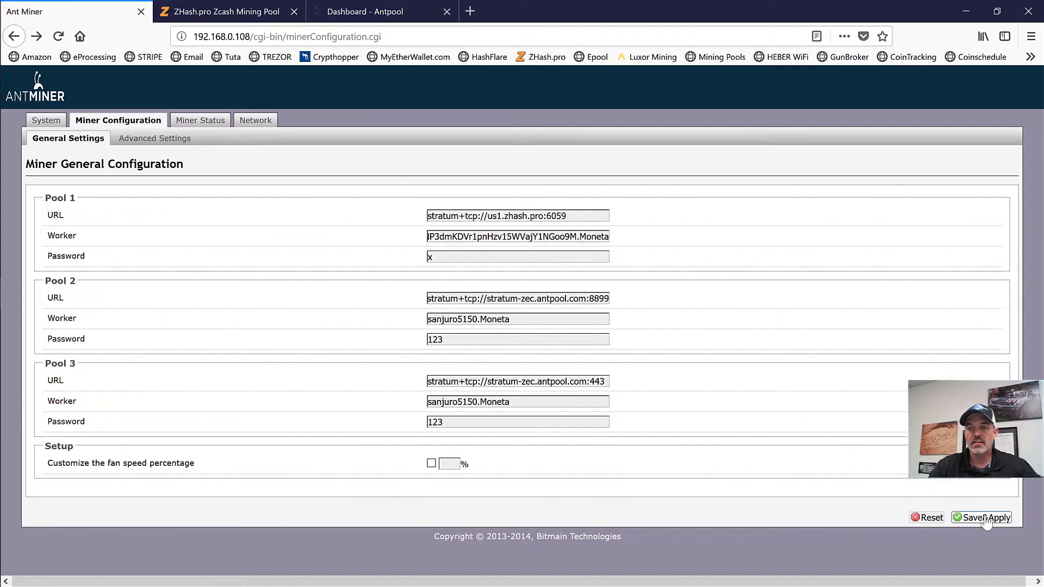
left_click(986, 517)
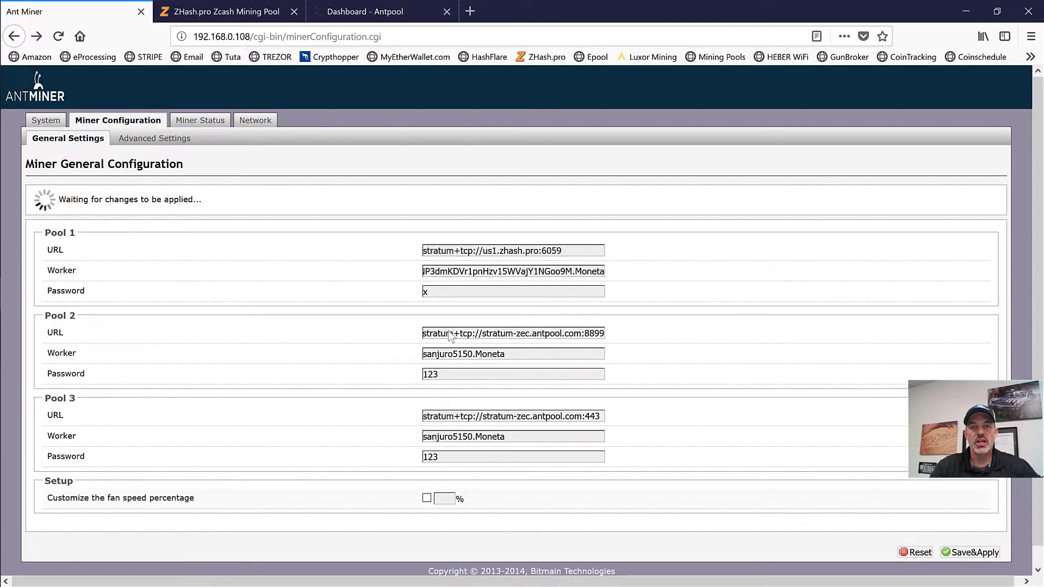
mouse_move(203, 132)
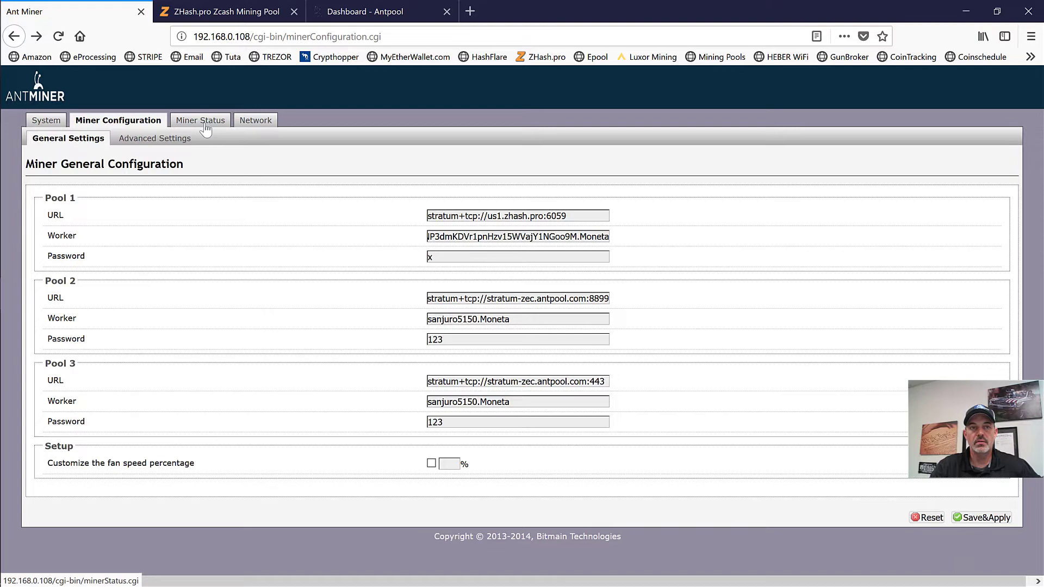
Step: Go to the Miner Status page after the three-pool settings finish applying
left_click(200, 120)
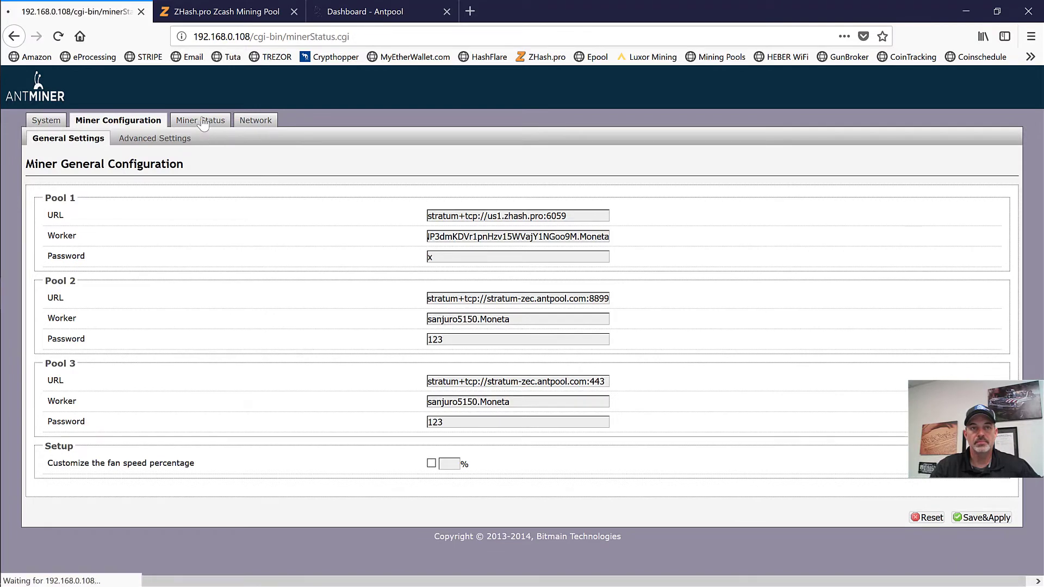
Step: Check Miner Status: all three pools Alive, zhash.pro accepting shares at about 45.94 KSol/S
left_click(201, 119)
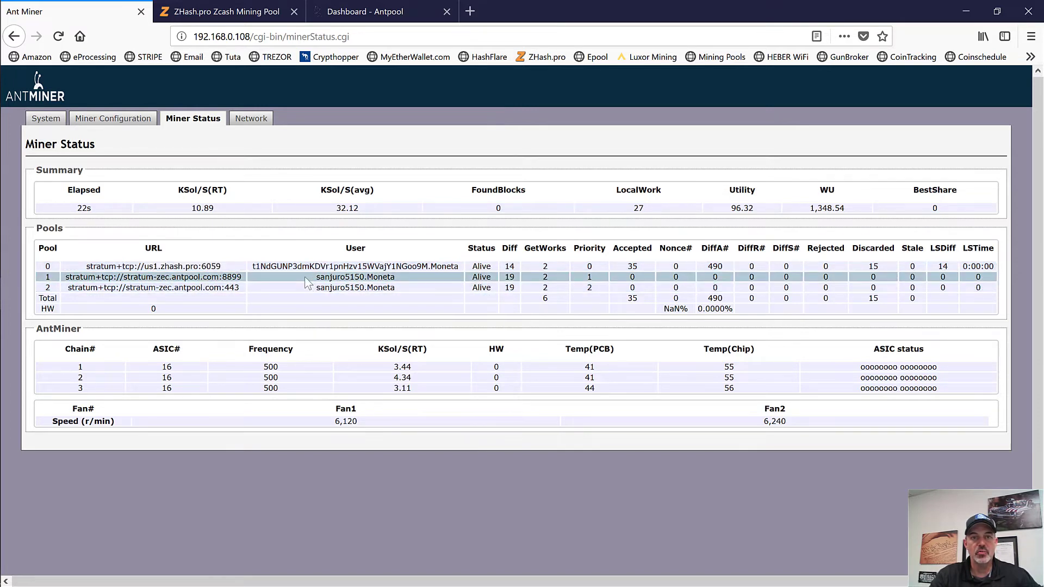
mouse_move(392, 287)
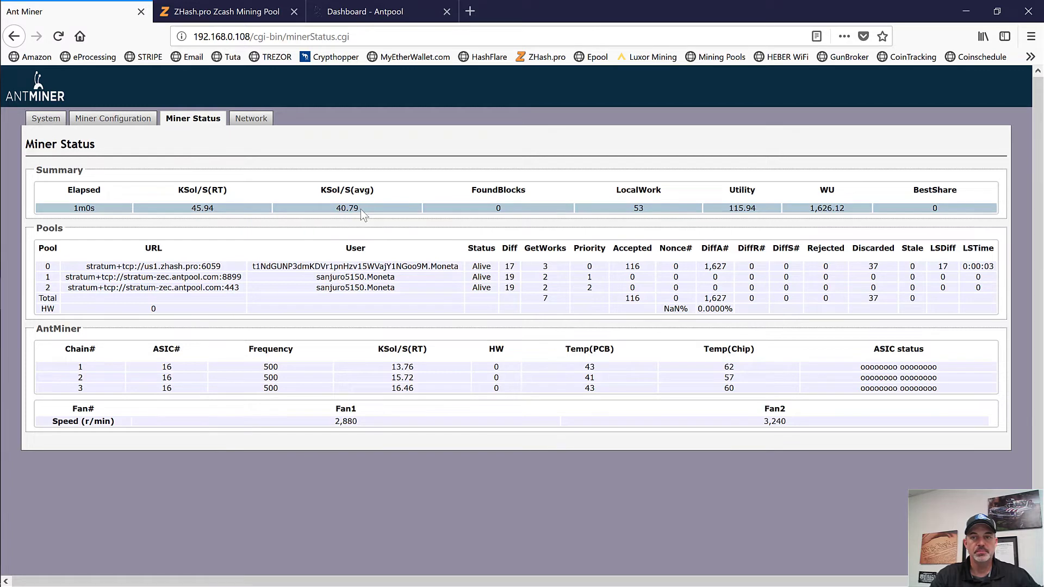
mouse_move(113, 132)
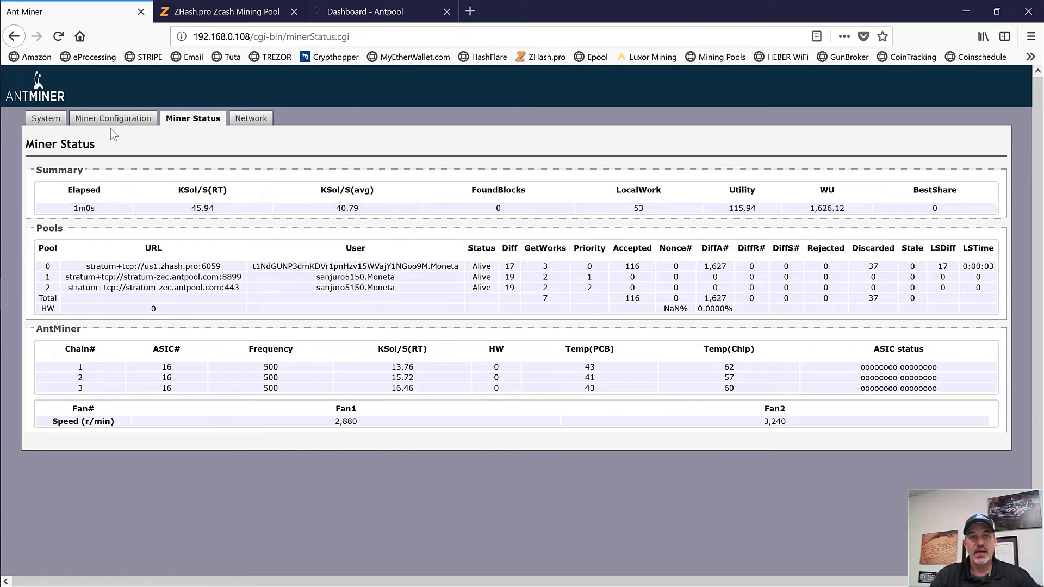
Step: Go to Miner Configuration > Advanced Settings and show the Mode choices, Balance and Turbo
left_click(112, 119)
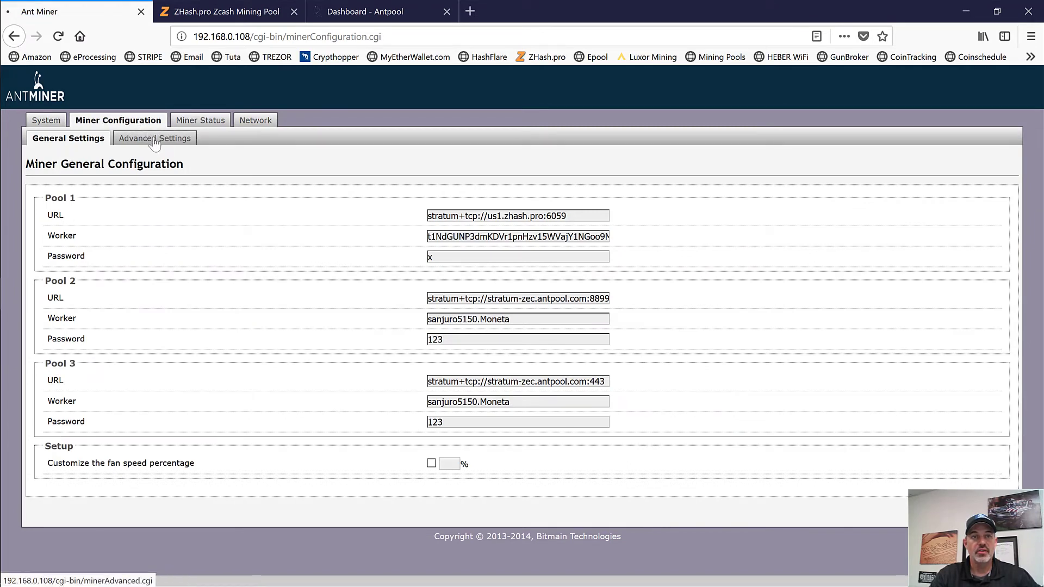
left_click(154, 138)
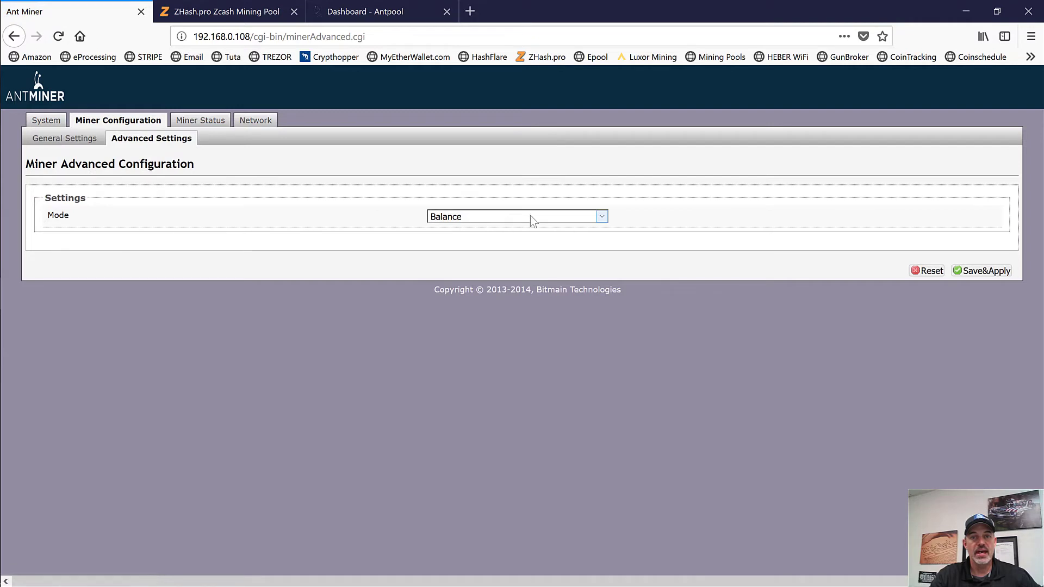
mouse_move(602, 219)
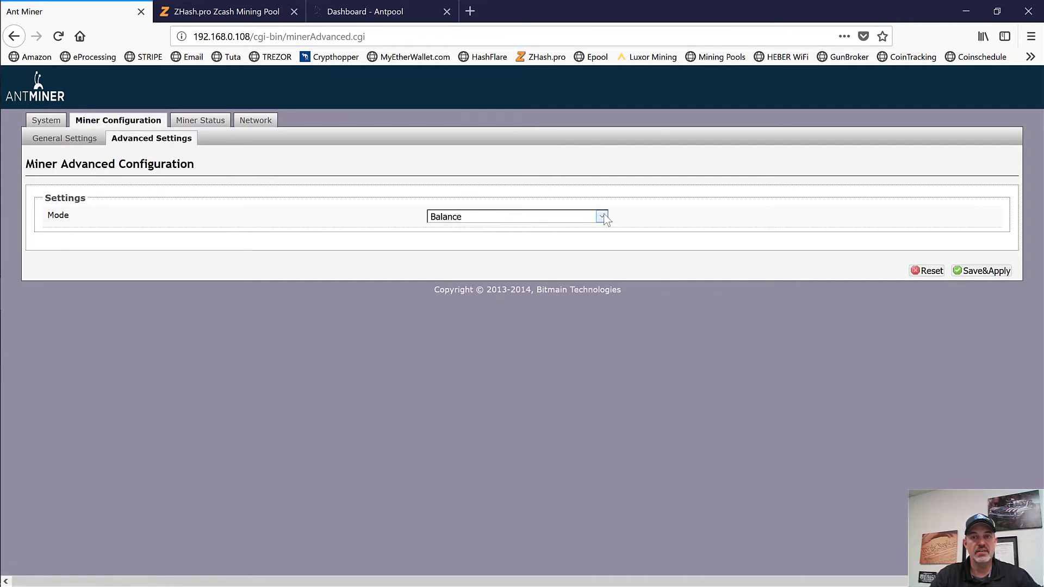
left_click(602, 216)
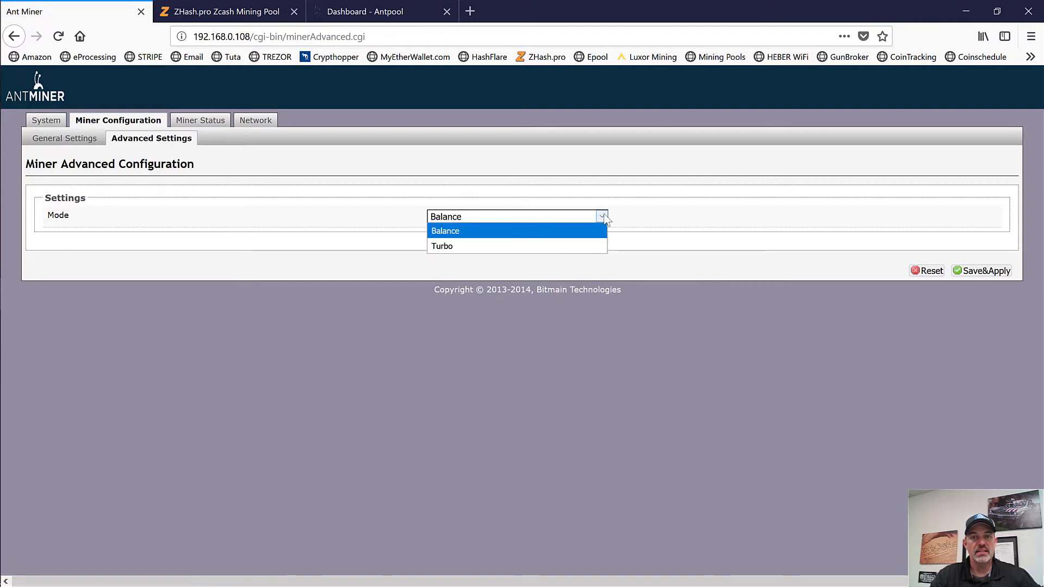
Step: Set Mode to Turbo, apply it, and check Miner Status reading 46.03 KSol/S real-time, 43.75 average
left_click(442, 246)
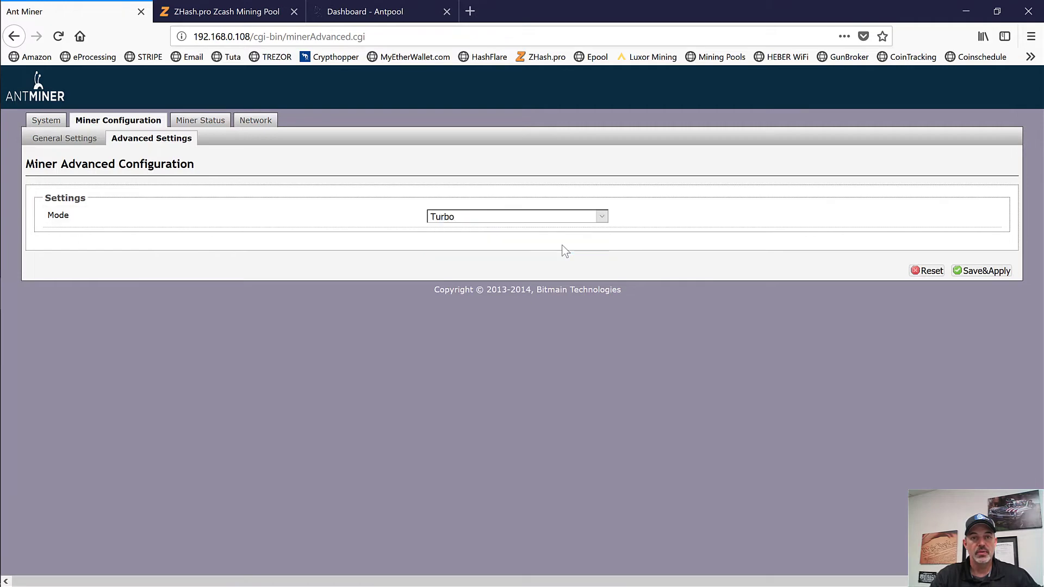
left_click(200, 119)
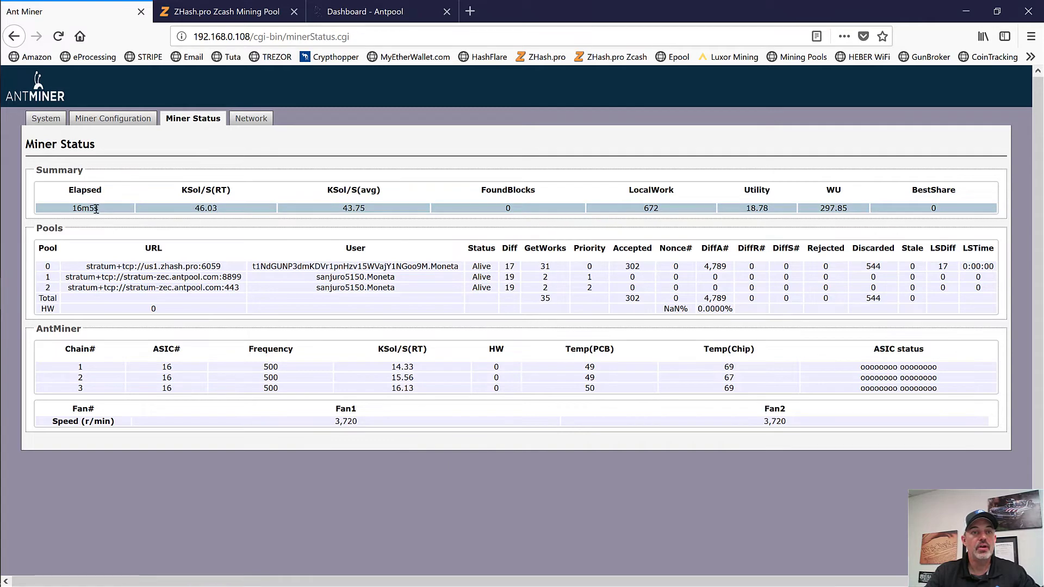
mouse_move(260, 212)
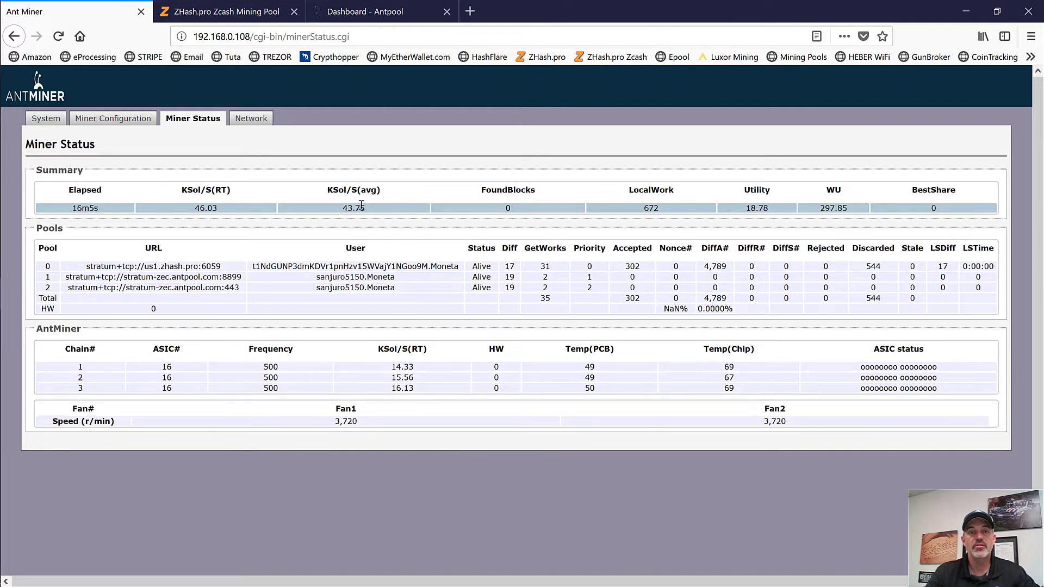
mouse_move(368, 208)
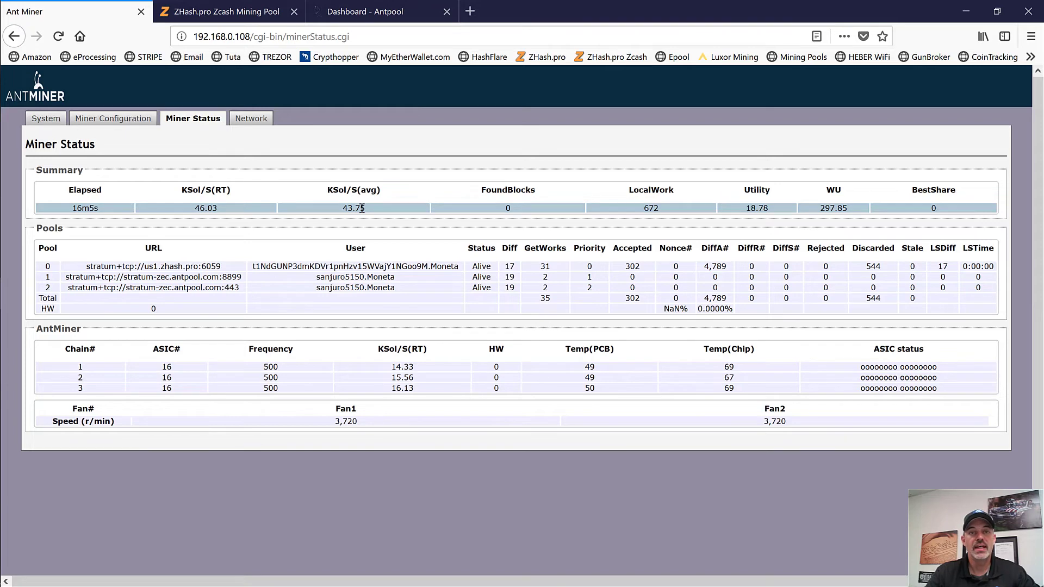
double_click(352, 208)
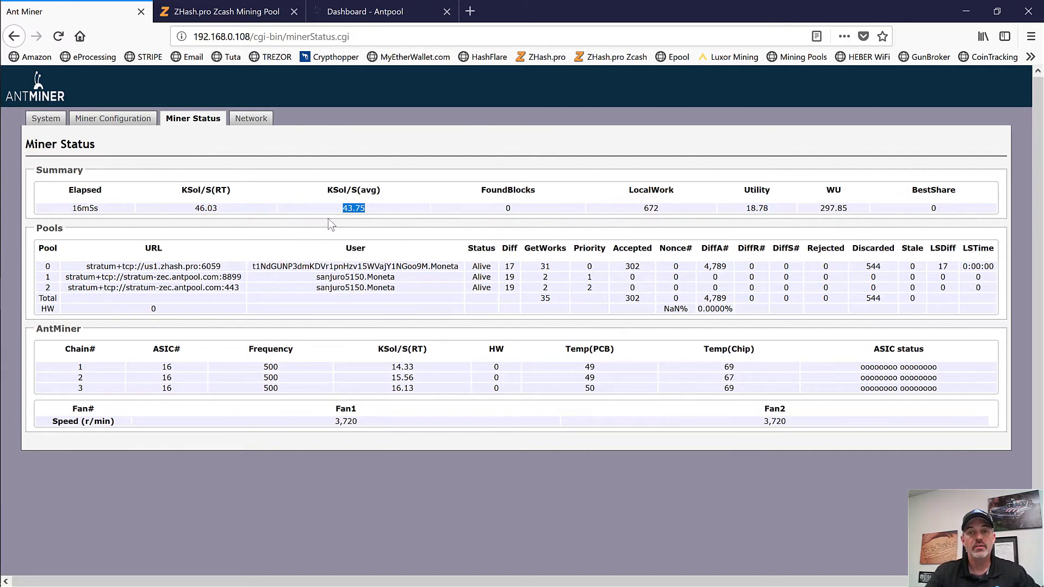
Step: Set Mode to Turbo again in Advanced Settings, save and apply, then go to Miner Status
left_click(113, 119)
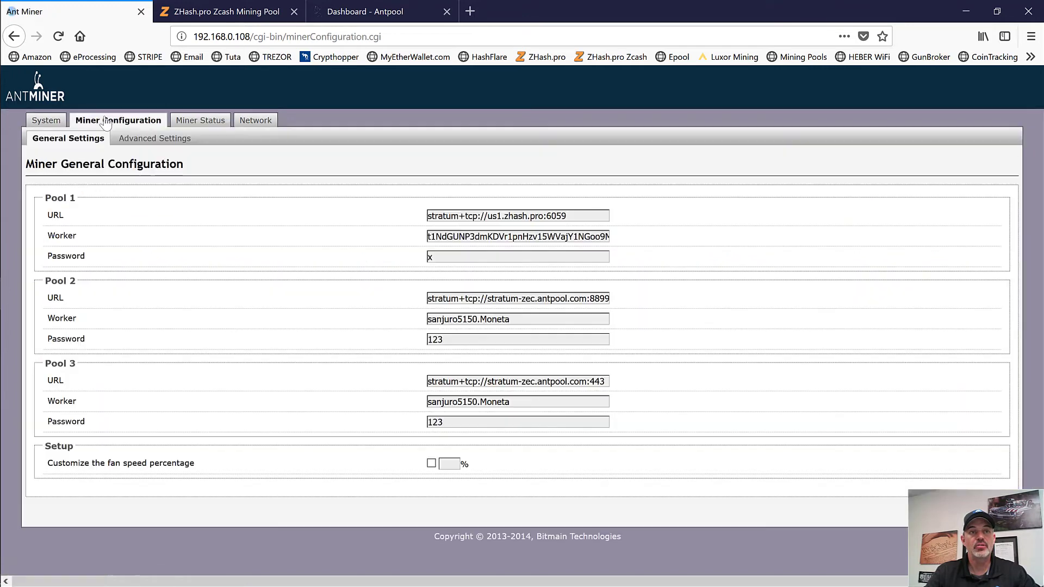
left_click(155, 138)
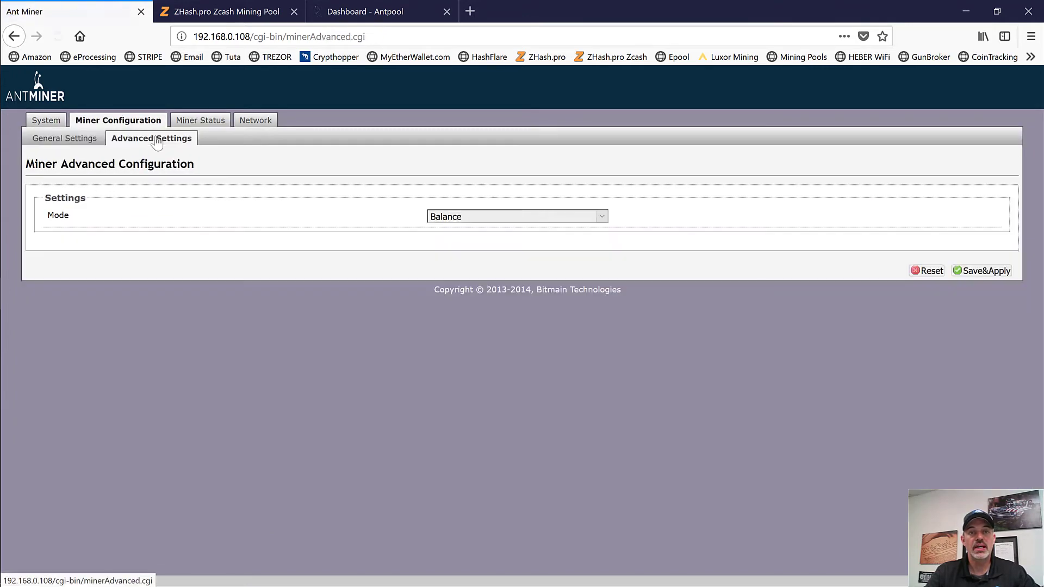
left_click(600, 216)
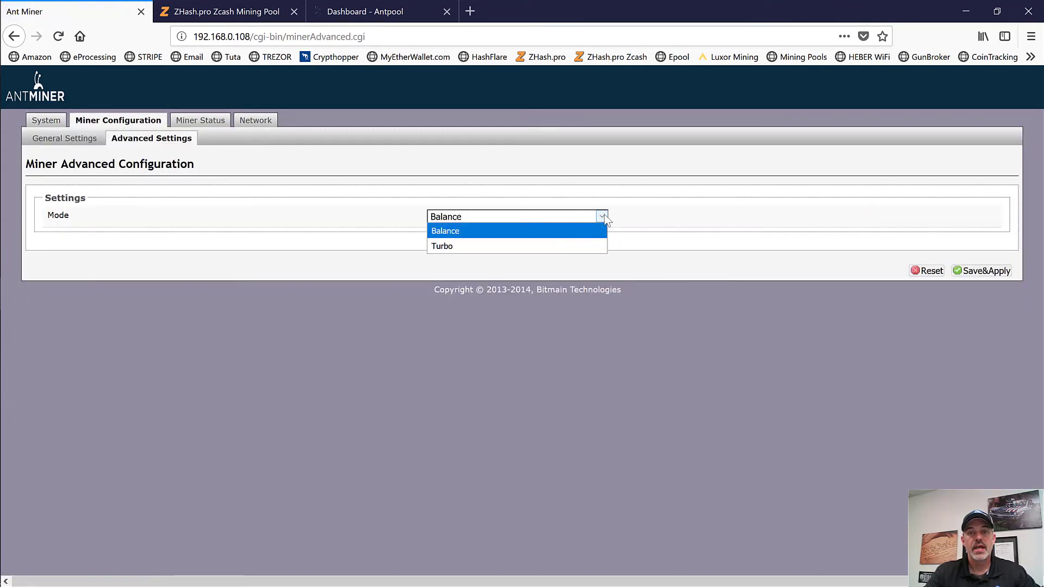
left_click(443, 246)
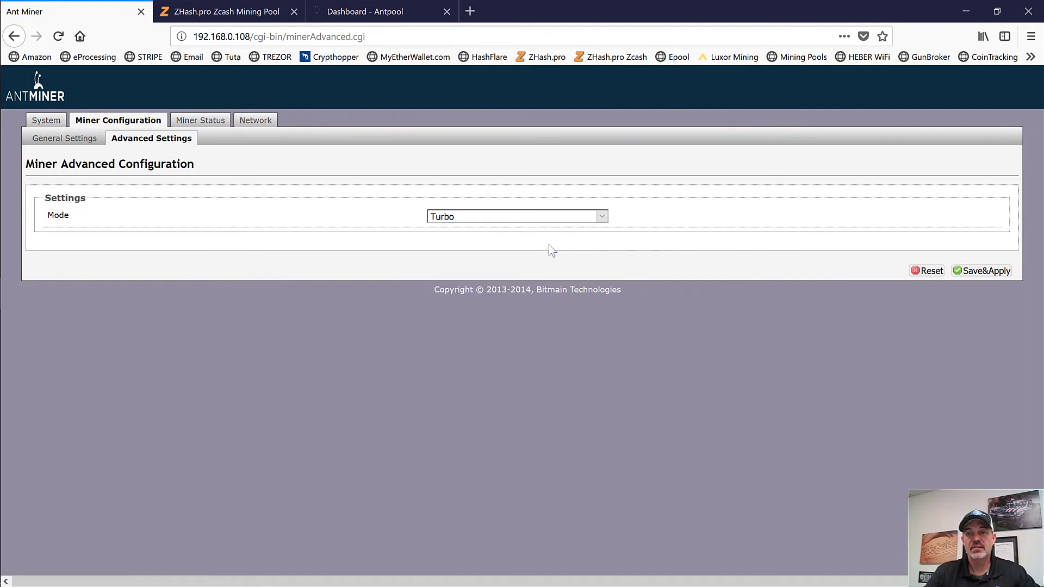
mouse_move(458, 232)
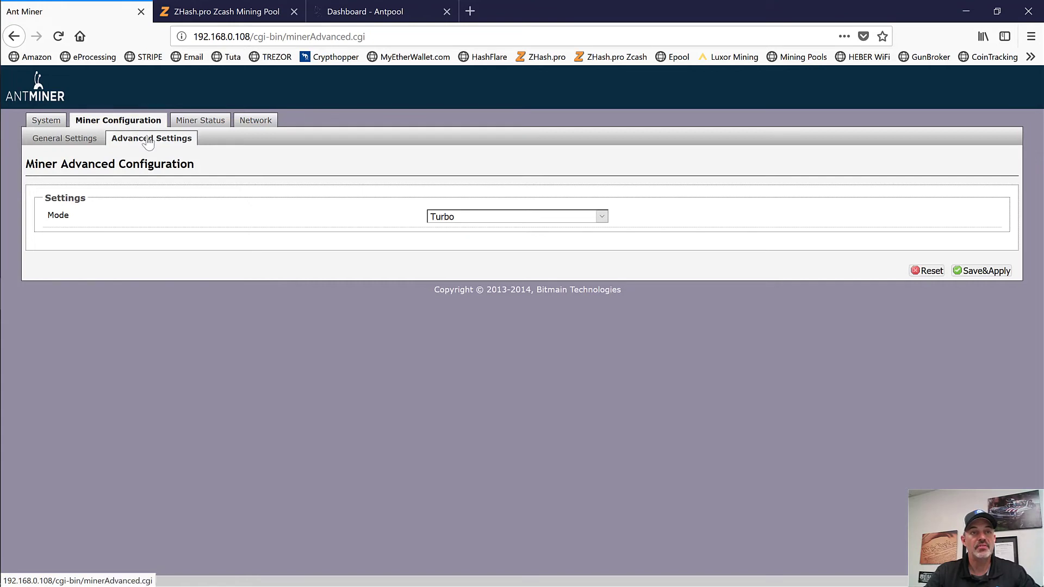
mouse_move(545, 236)
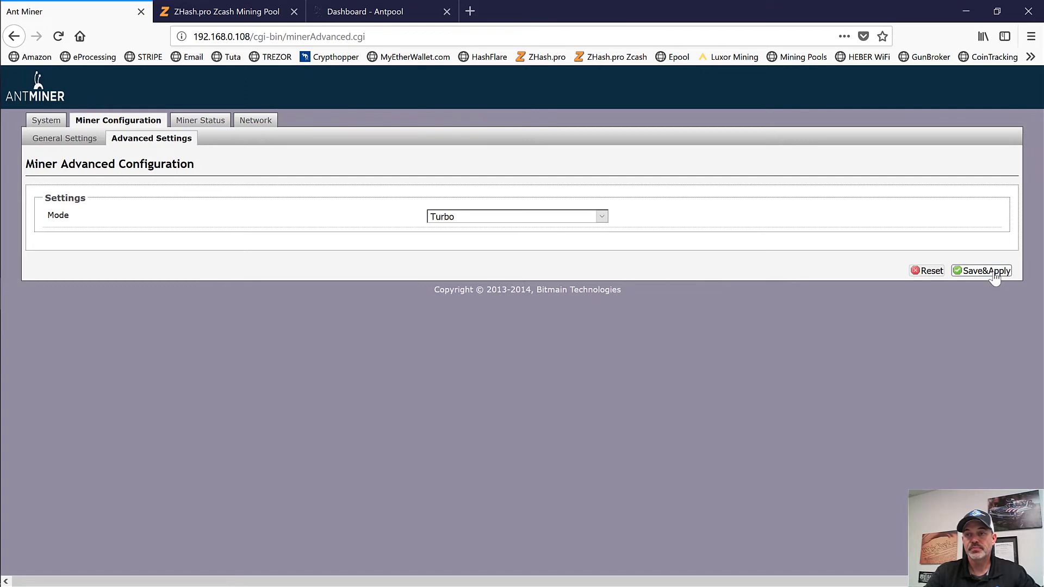
left_click(985, 271)
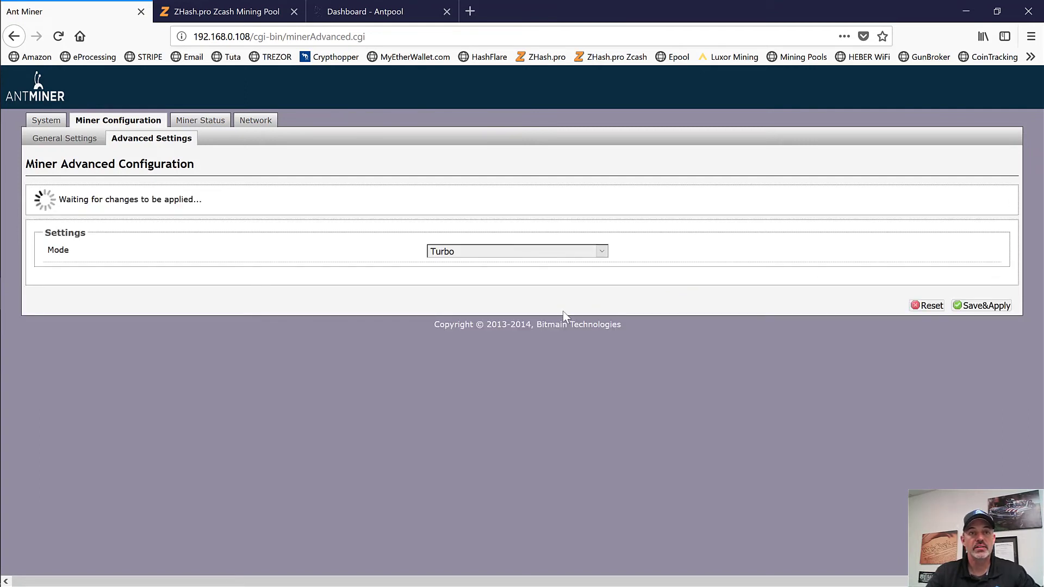
left_click(200, 120)
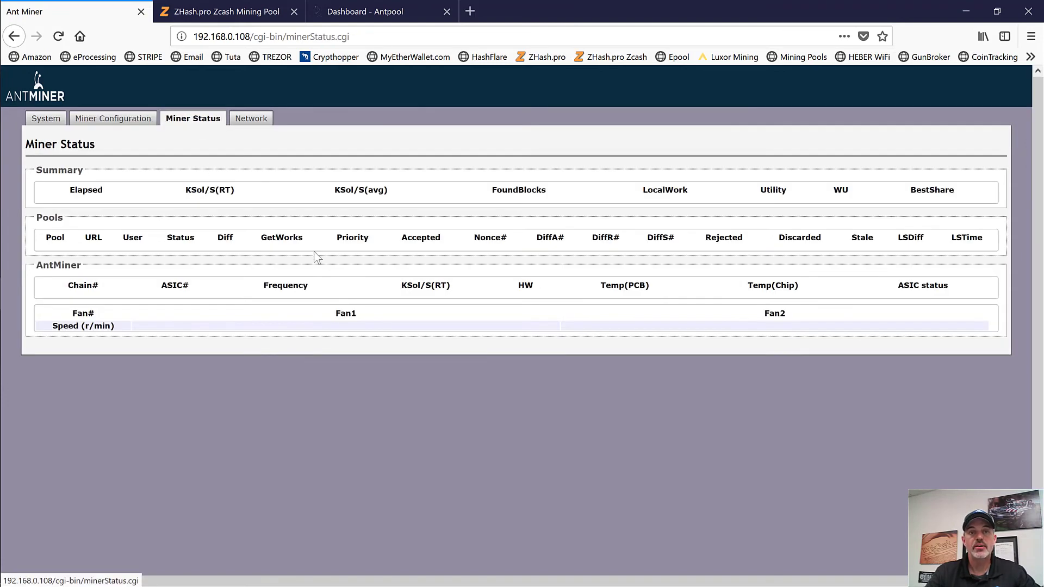
Step: Refresh Miner Status to read 47.91 KSol/S real-time, 47.51 average after 10 minutes, pools alive
left_click(57, 36)
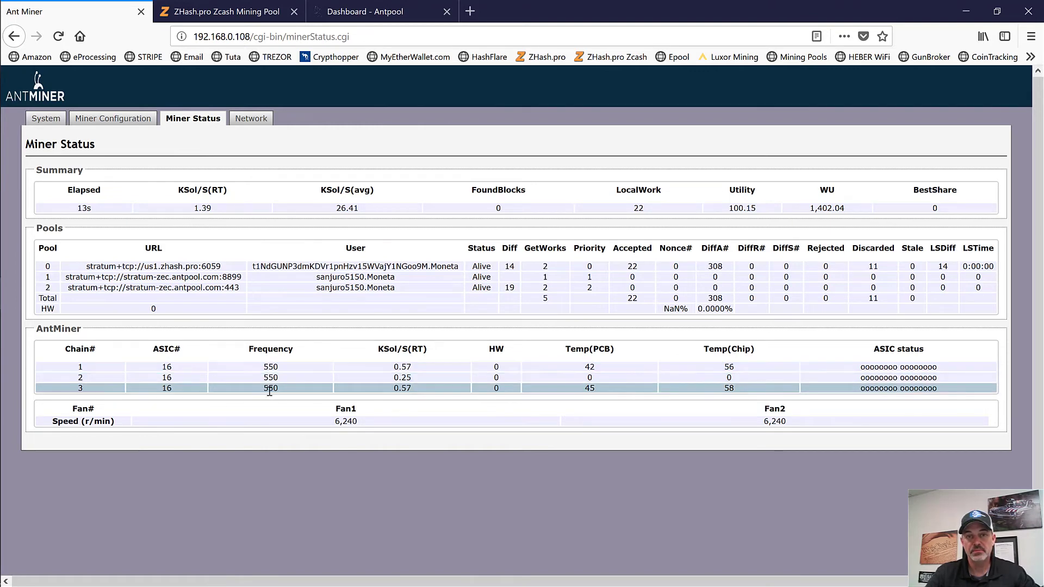
mouse_move(299, 363)
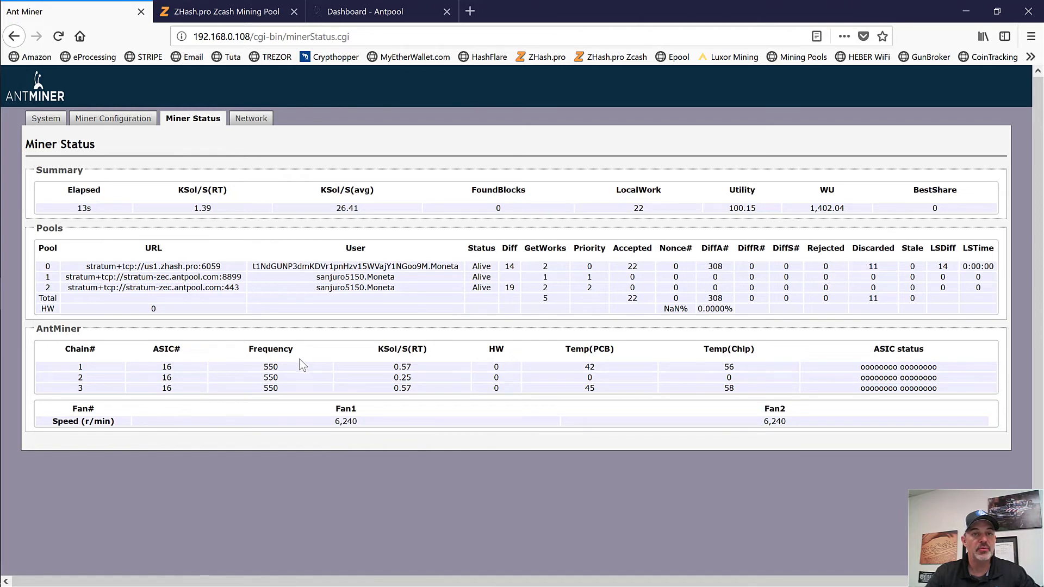
mouse_move(179, 145)
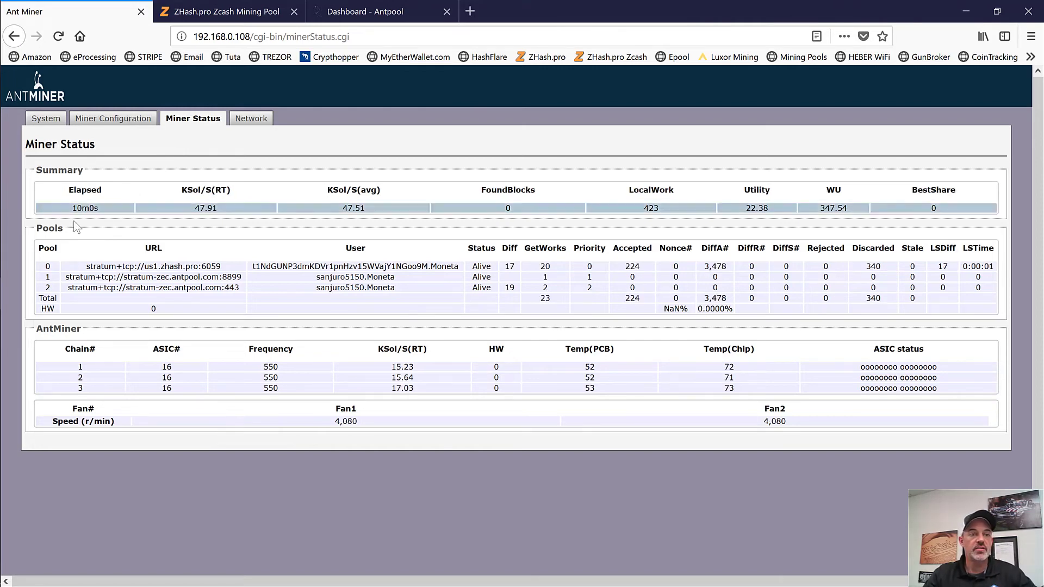
double_click(84, 189)
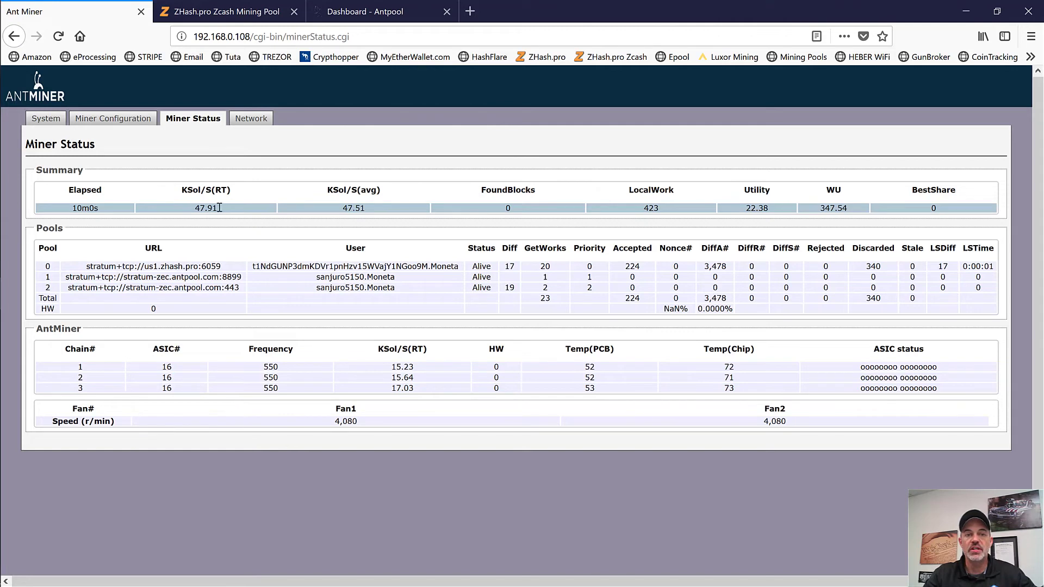
mouse_move(370, 213)
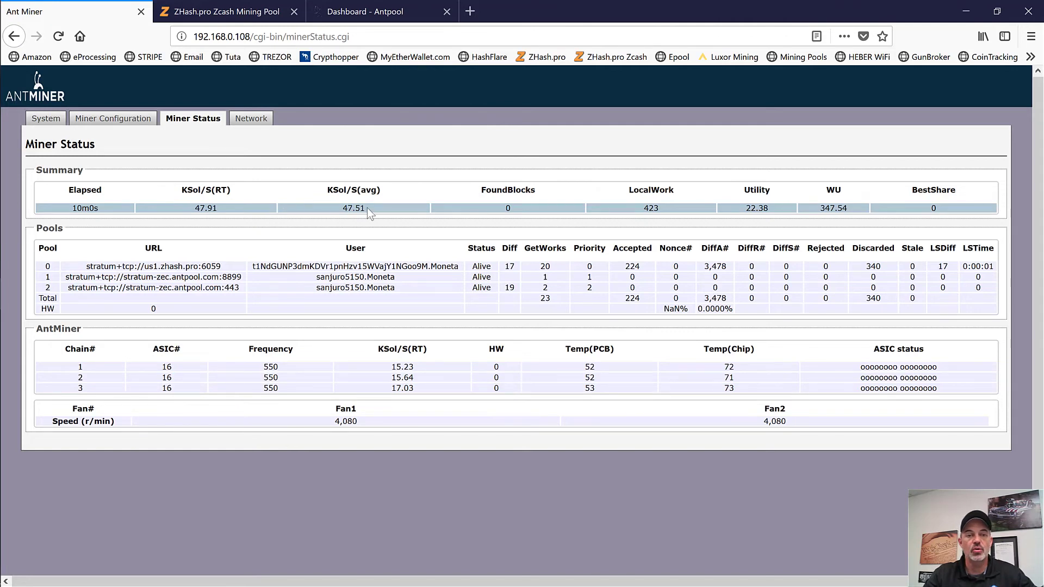
mouse_move(303, 208)
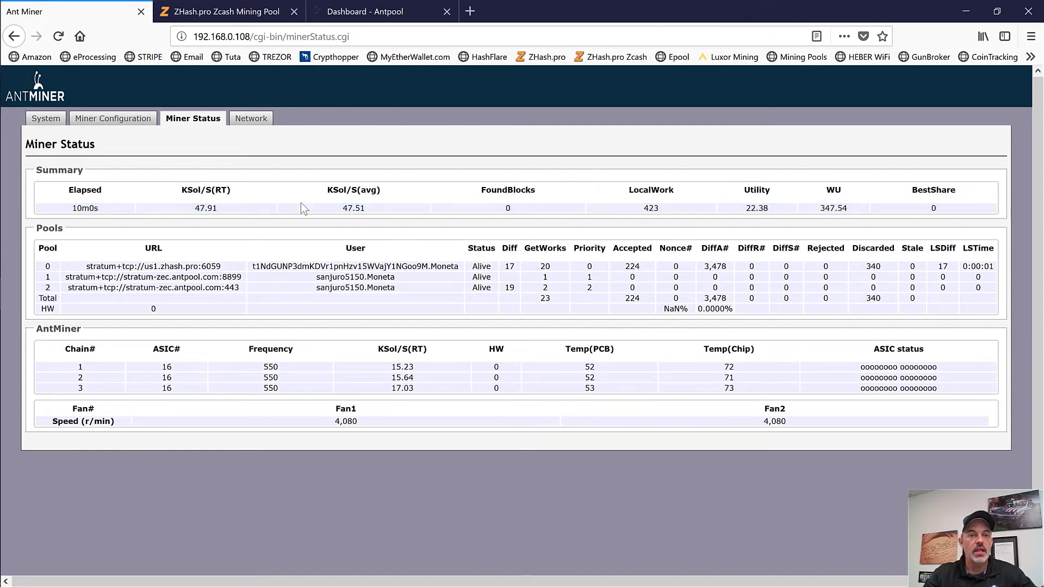
mouse_move(293, 357)
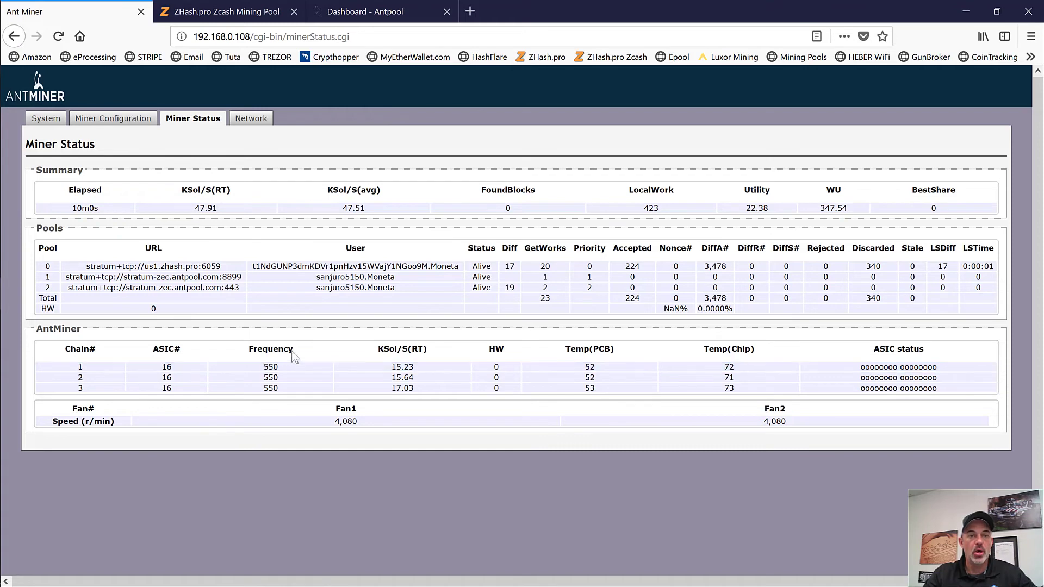
mouse_move(113, 117)
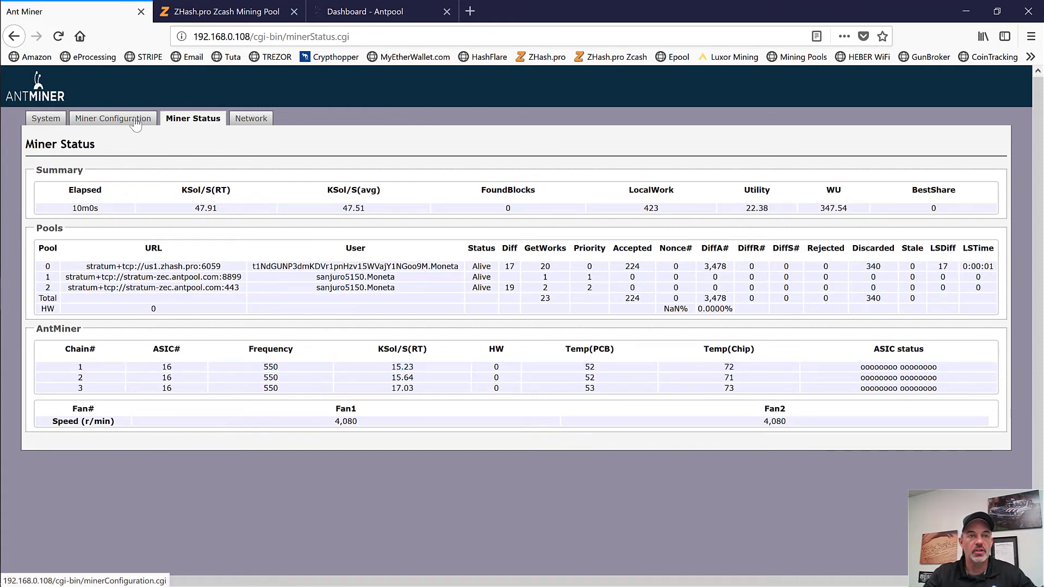
Step: Return to Miner Configuration > Advanced Settings to confirm Mode is still Turbo
left_click(112, 118)
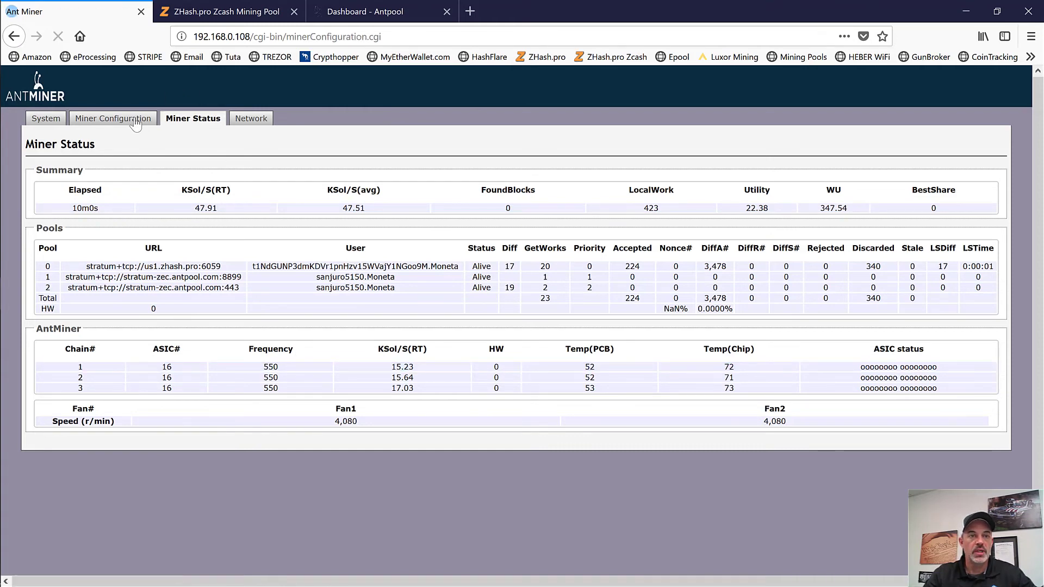
left_click(113, 117)
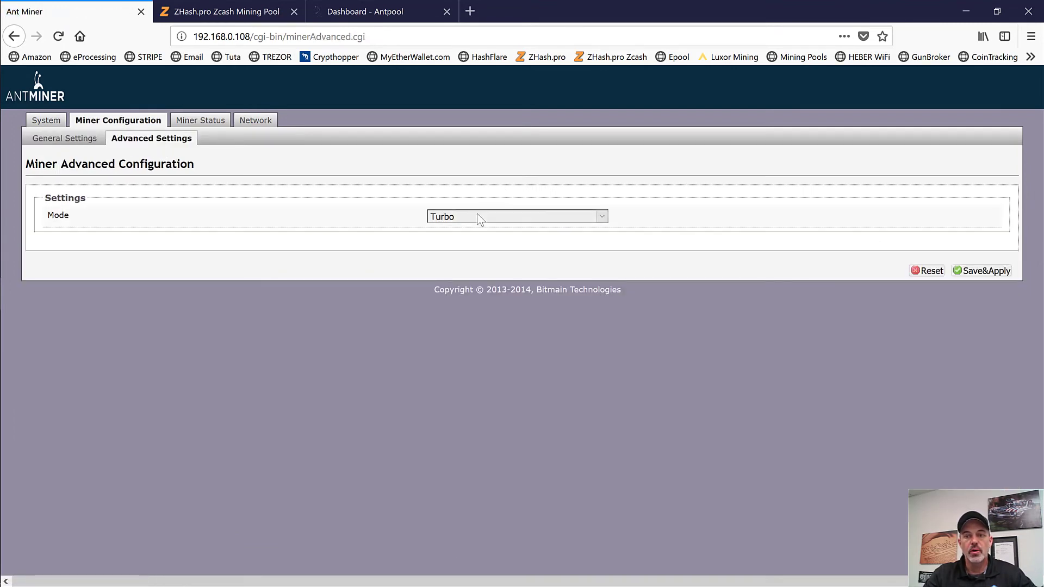
mouse_move(200, 119)
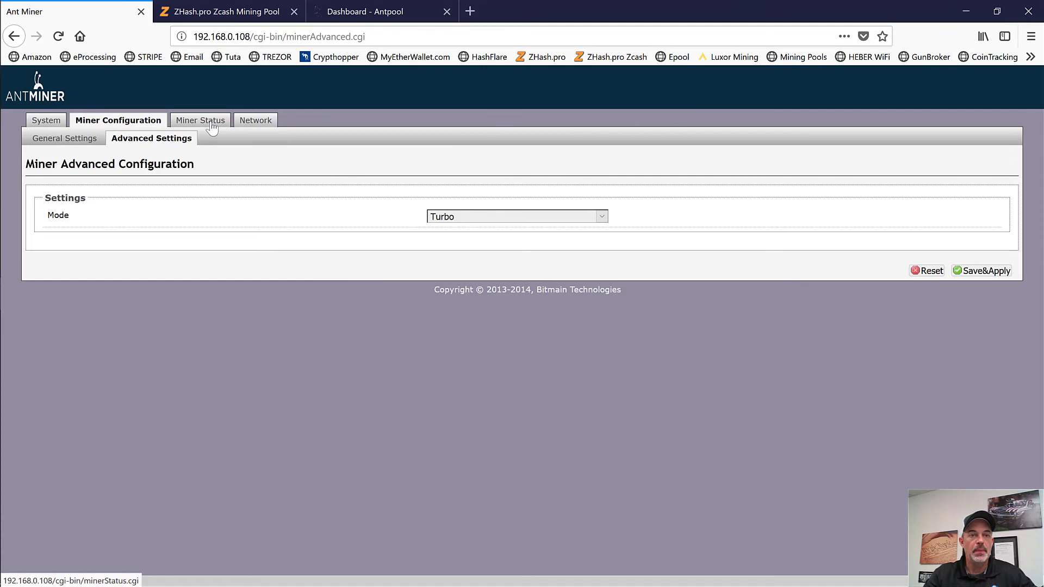
Step: Return to Miner Status to review the hashrate of about 46.76 KSol/S, pools and chain temperatures
left_click(200, 120)
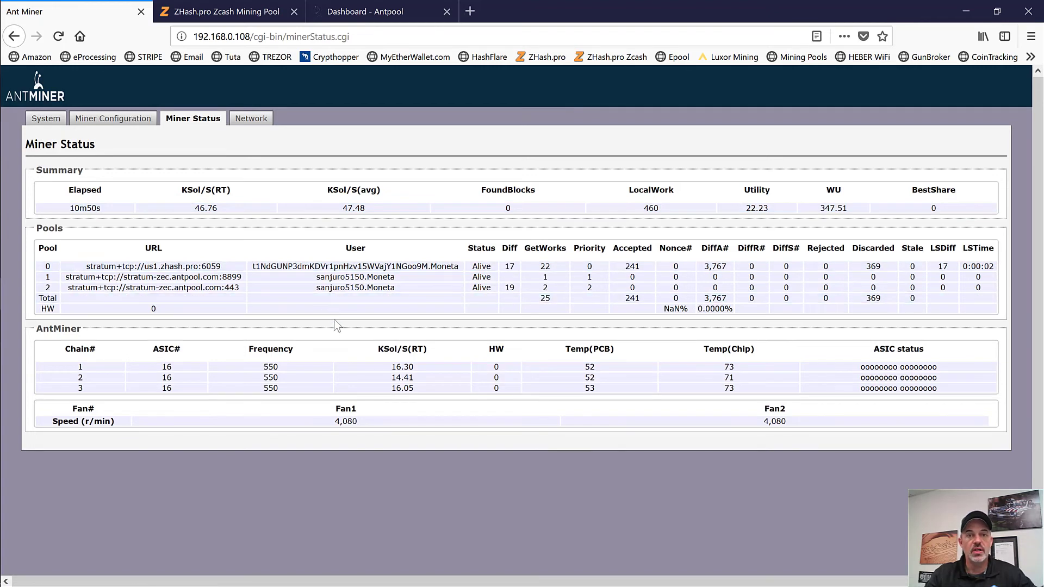
mouse_move(333, 226)
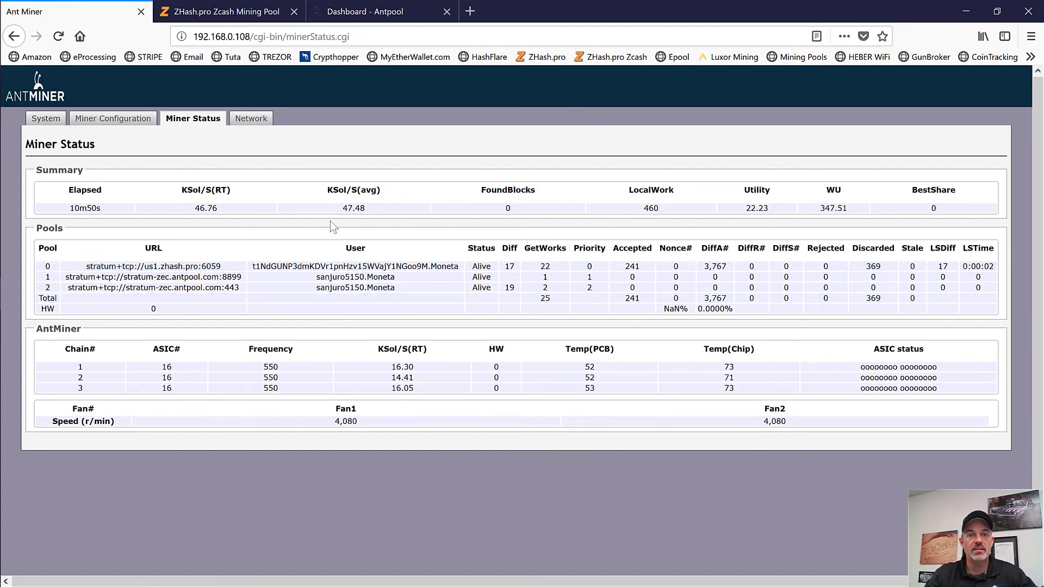
mouse_move(330, 194)
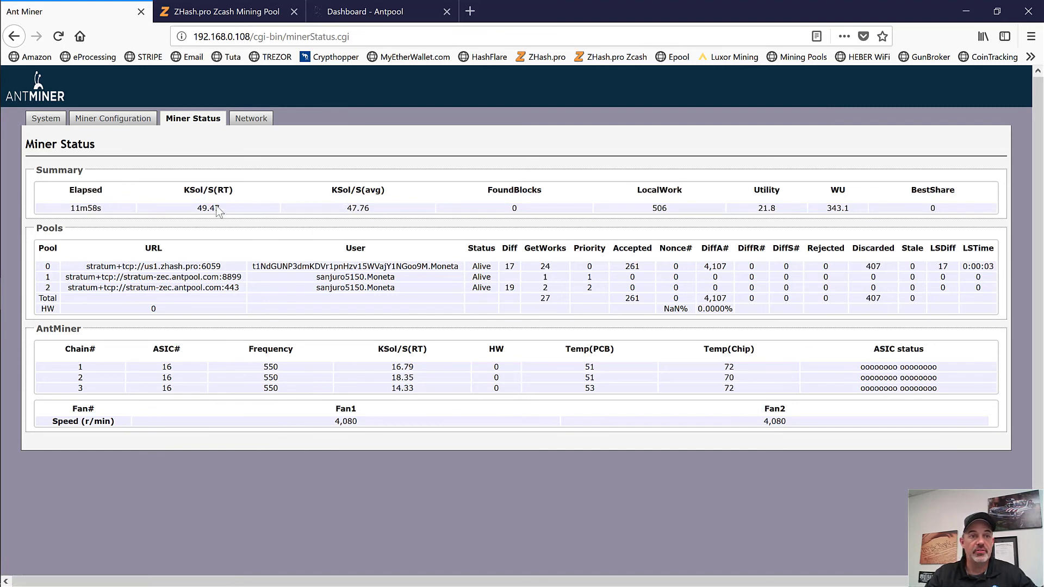
mouse_move(411, 206)
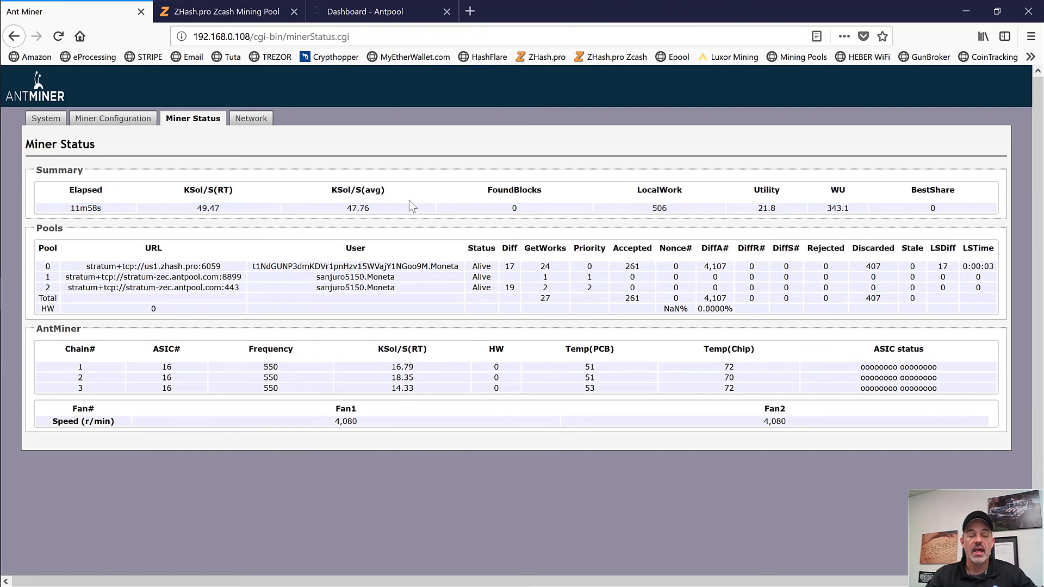
mouse_move(430, 185)
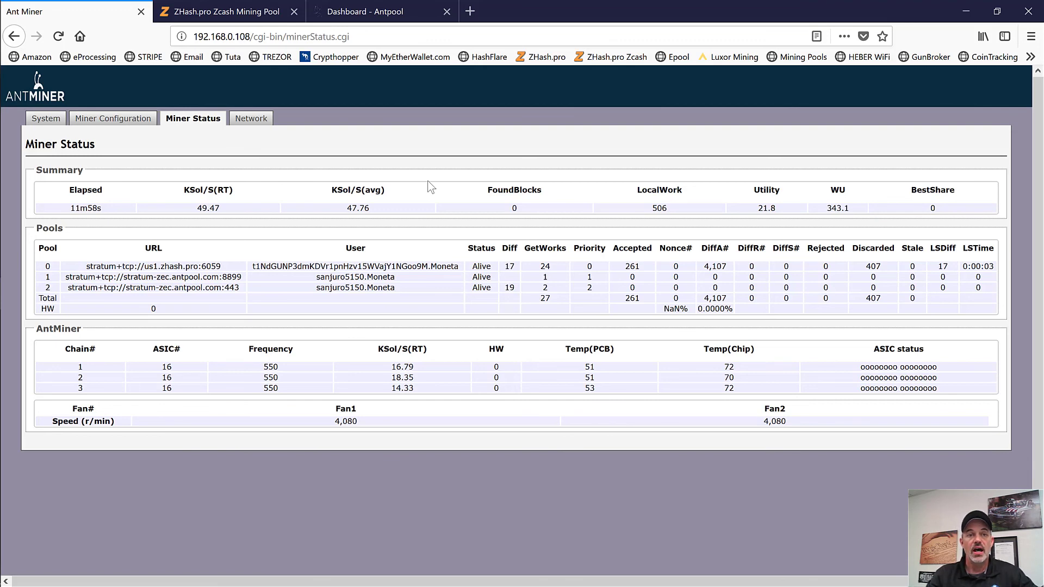
Step: Switch to the ZHash.pro Miner Dashboard showing 52.23 KSol/s current and 38.85 KSol/s average
left_click(223, 11)
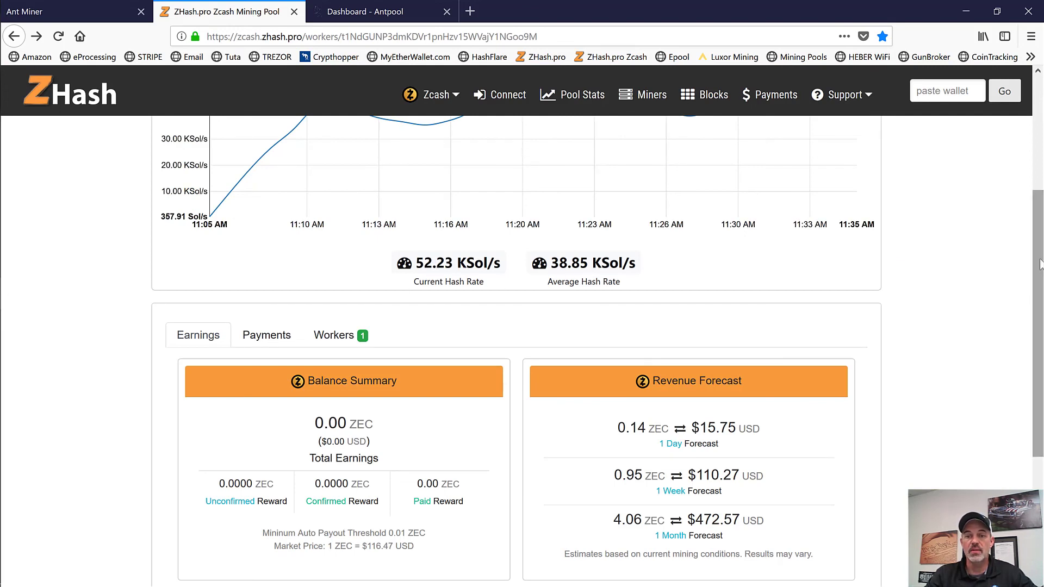
scroll("down", 3)
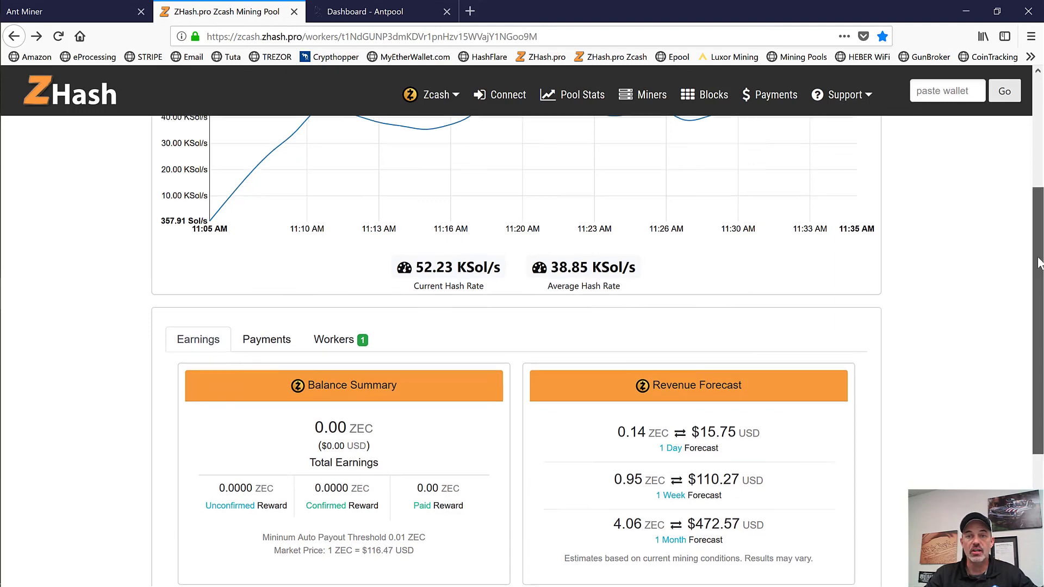
scroll("up", 3)
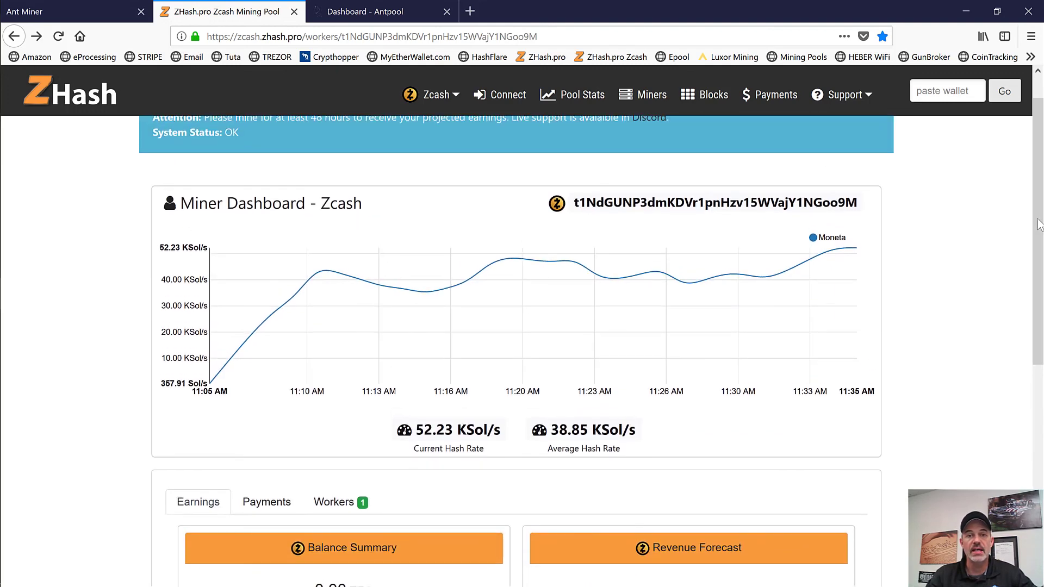